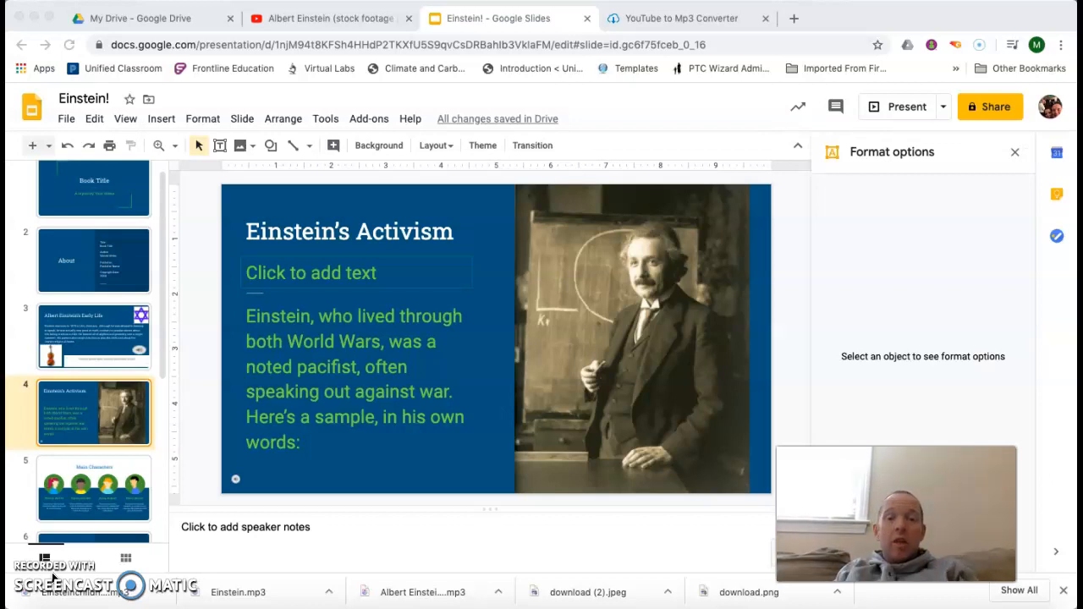
{"action": "mouse_move", "coordinate": [167, 500]}
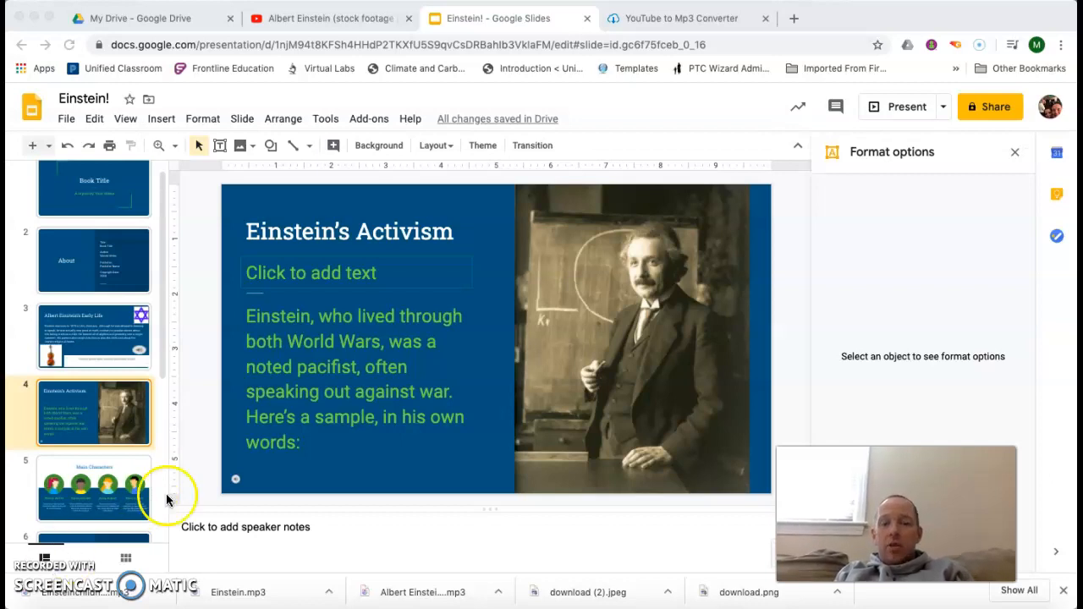
{"action": "mouse_move", "coordinate": [313, 433]}
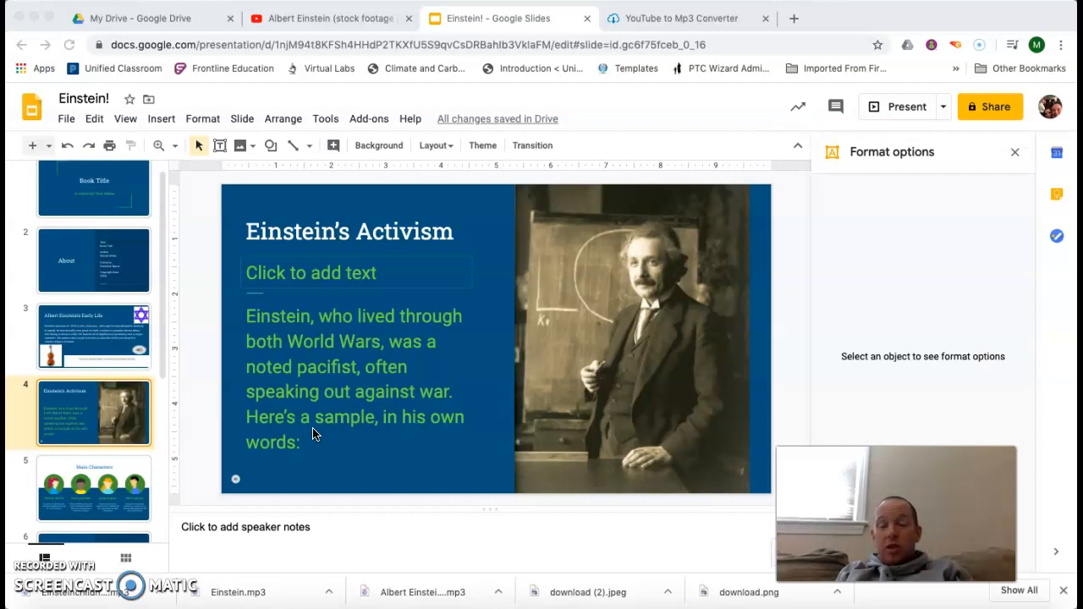
{"action": "mouse_move", "coordinate": [344, 387]}
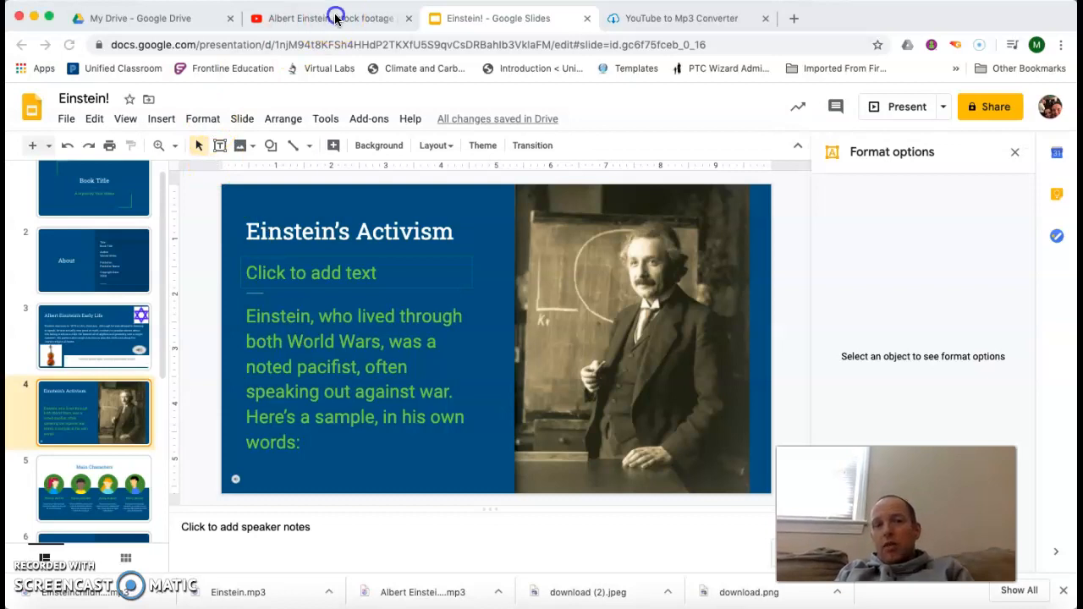
- Copy the Albert Einstein stock footage video's URL from YouTube, briefly checking the slide deck
{"action": "left_click", "coordinate": [329, 18]}
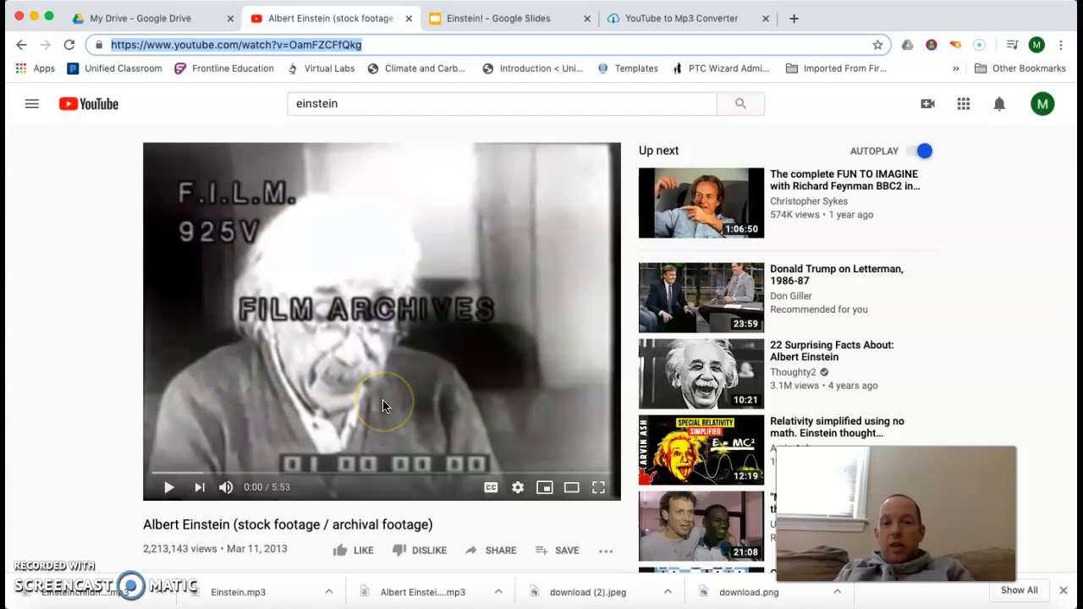
{"action": "mouse_move", "coordinate": [383, 406]}
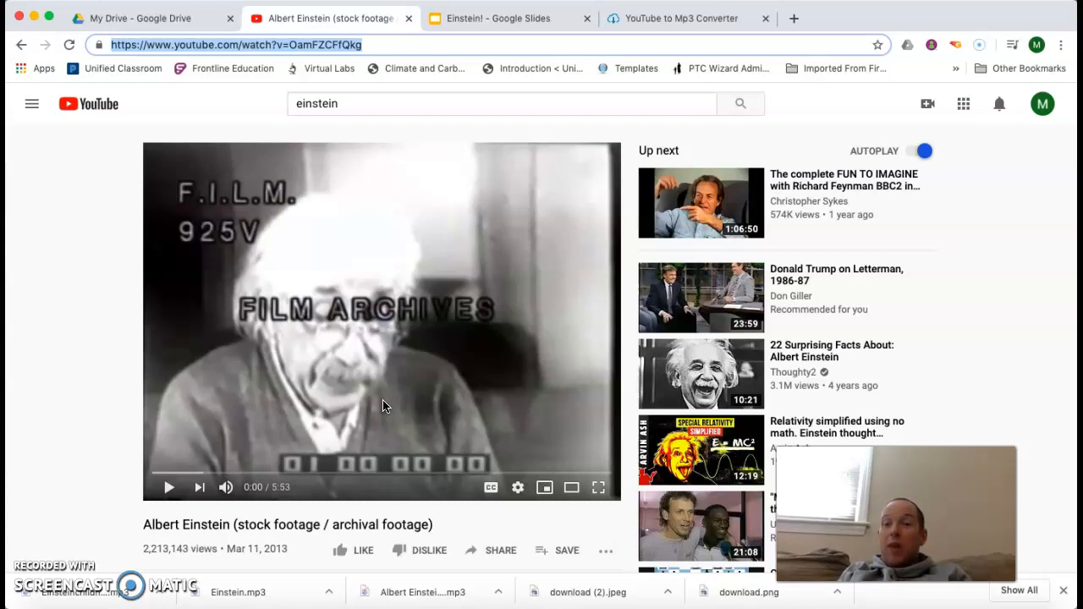
{"action": "mouse_move", "coordinate": [512, 34]}
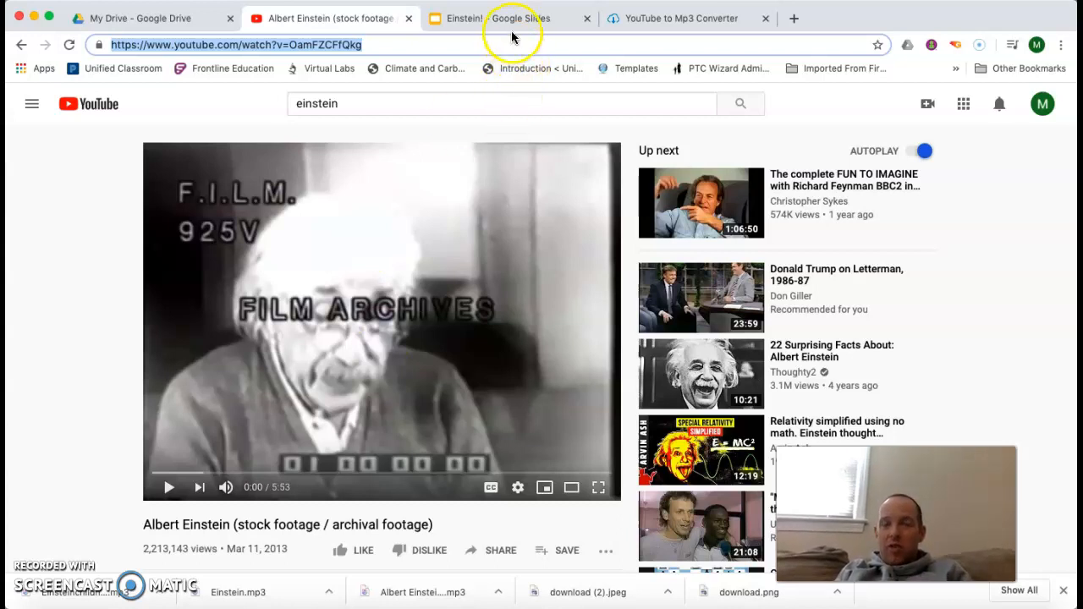
{"action": "mouse_move", "coordinate": [508, 18]}
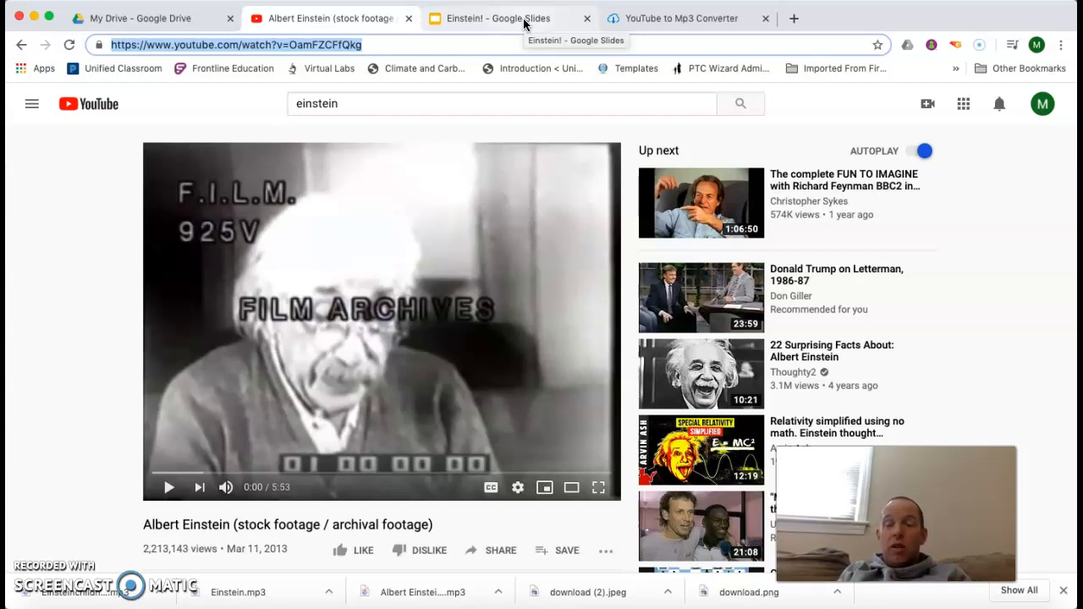
{"action": "left_click", "coordinate": [490, 18]}
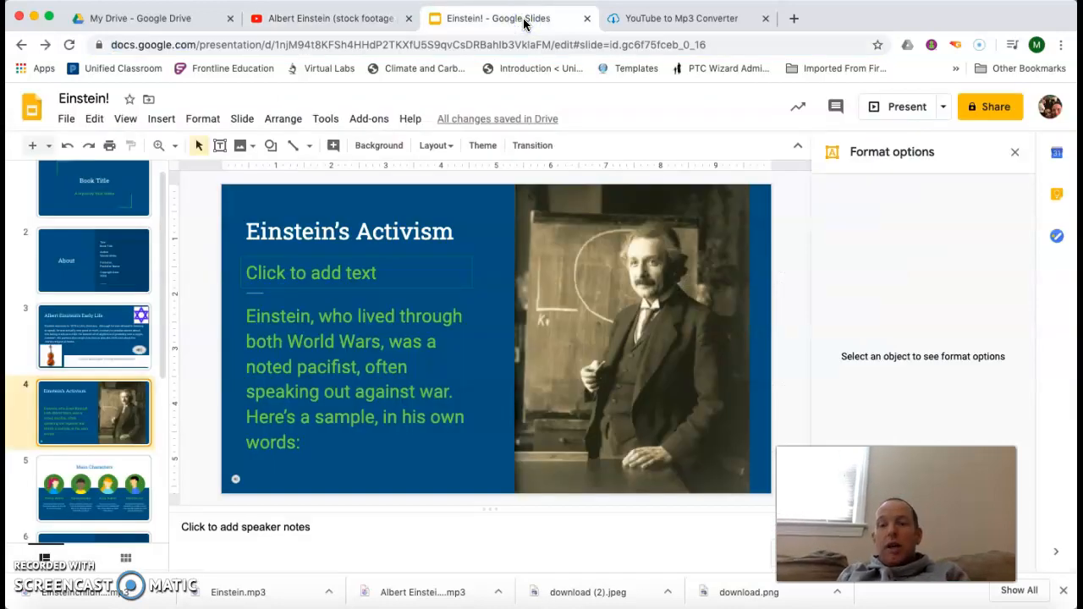
{"action": "mouse_move", "coordinate": [330, 89]}
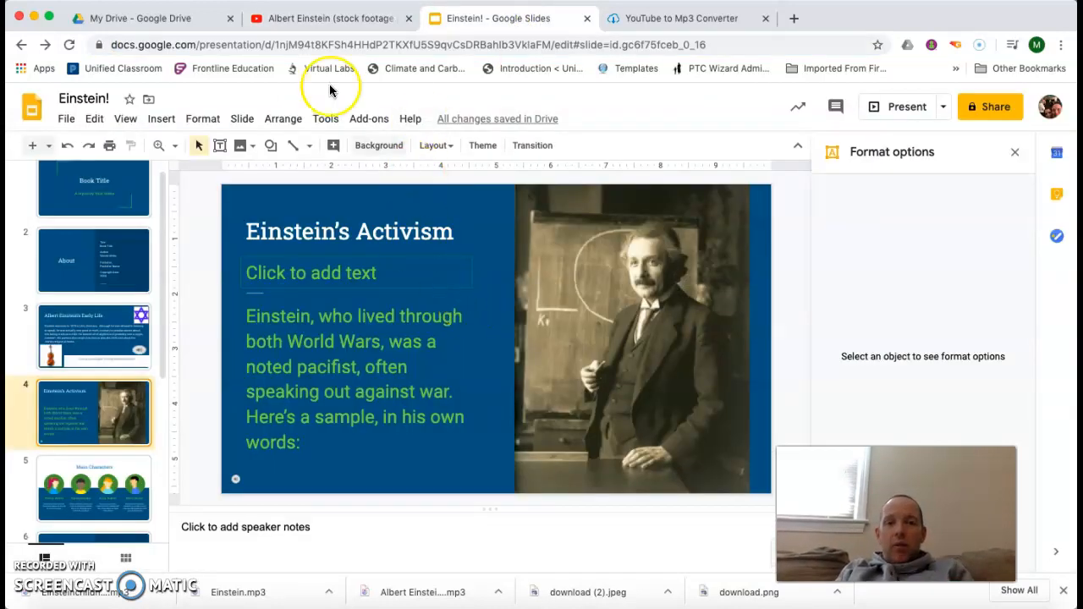
{"action": "left_click", "coordinate": [329, 18]}
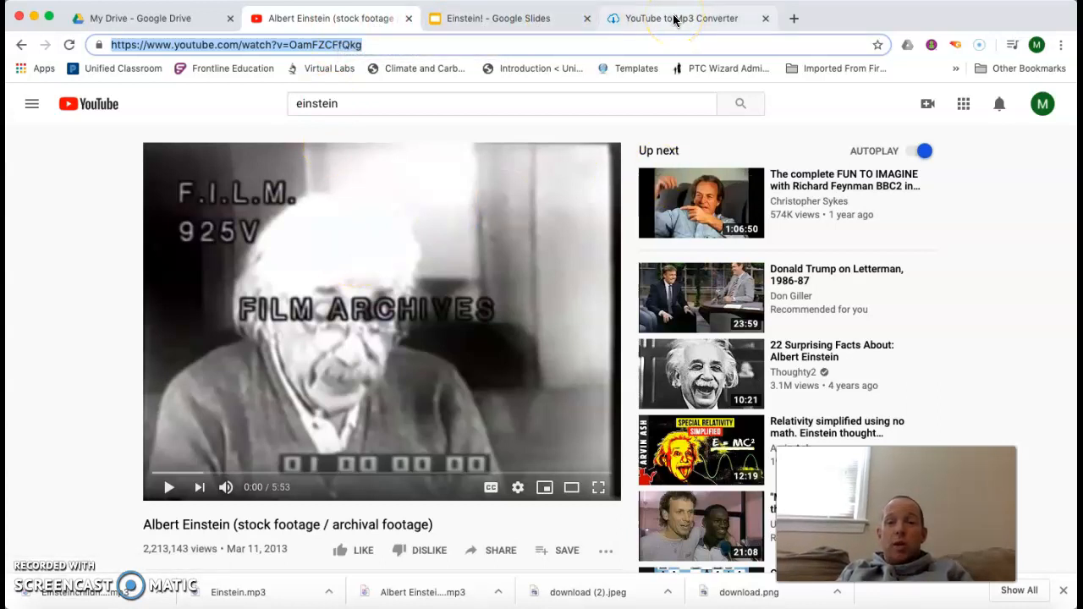
- Paste the Einstein video URL into the YouTube to Mp3 converter and choose mp3 output
{"action": "left_click", "coordinate": [677, 18]}
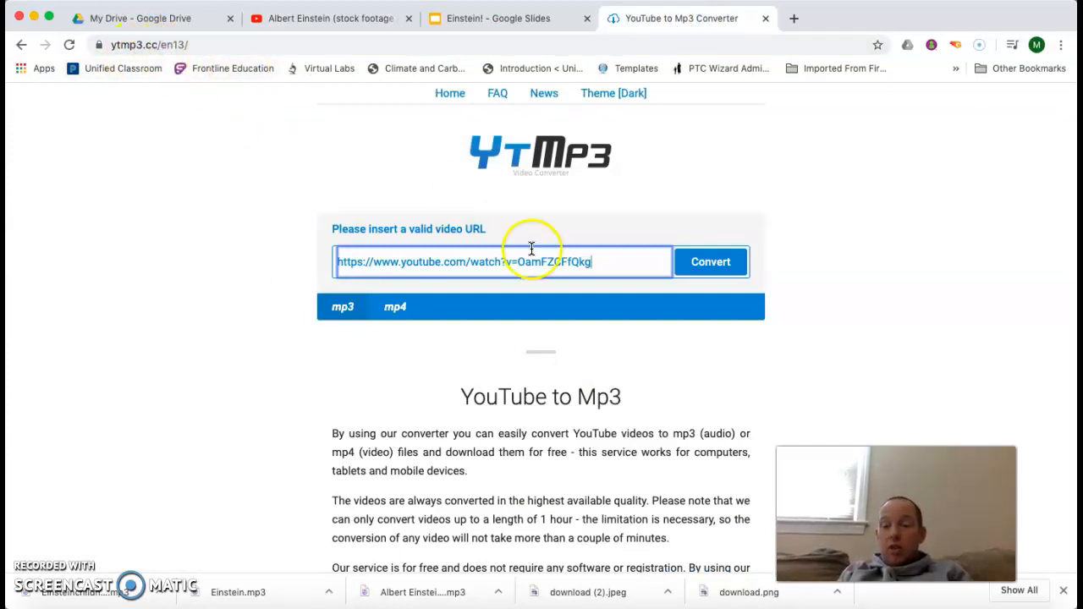
{"action": "mouse_move", "coordinate": [330, 17]}
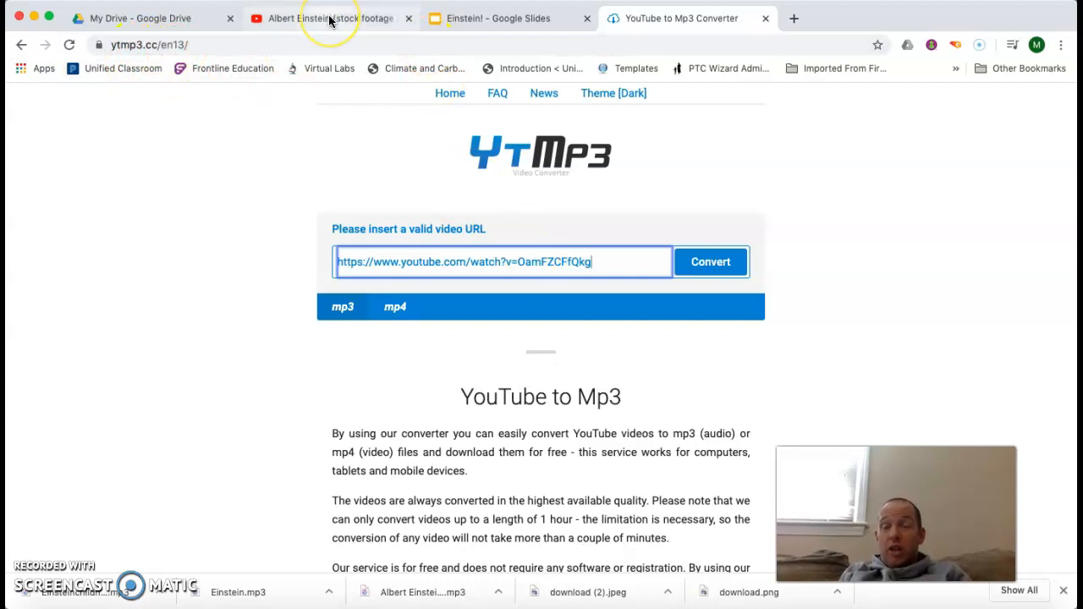
{"action": "mouse_move", "coordinate": [599, 198]}
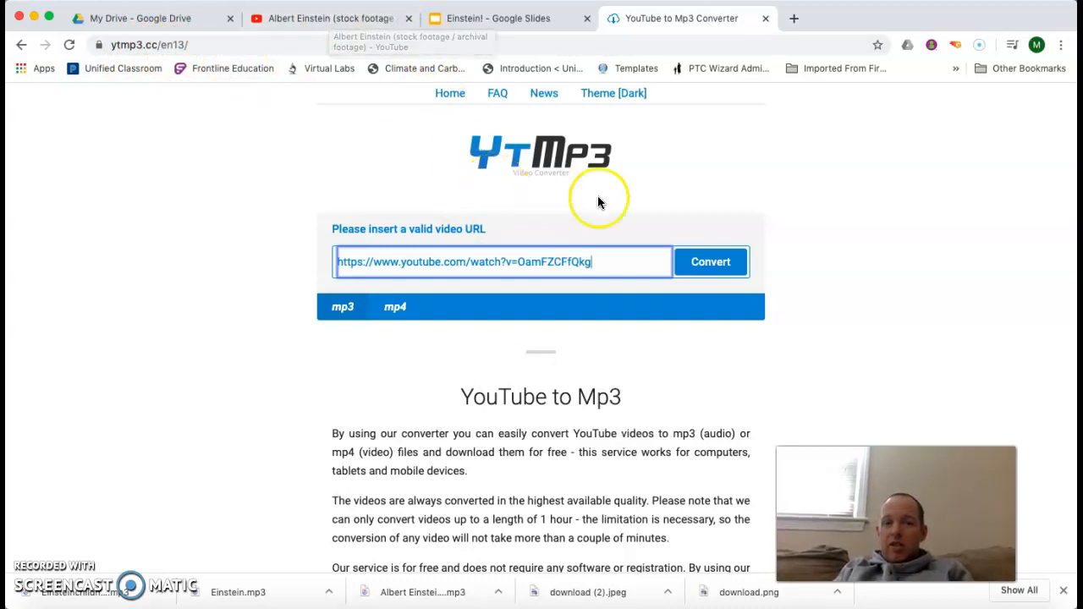
{"action": "mouse_move", "coordinate": [703, 191]}
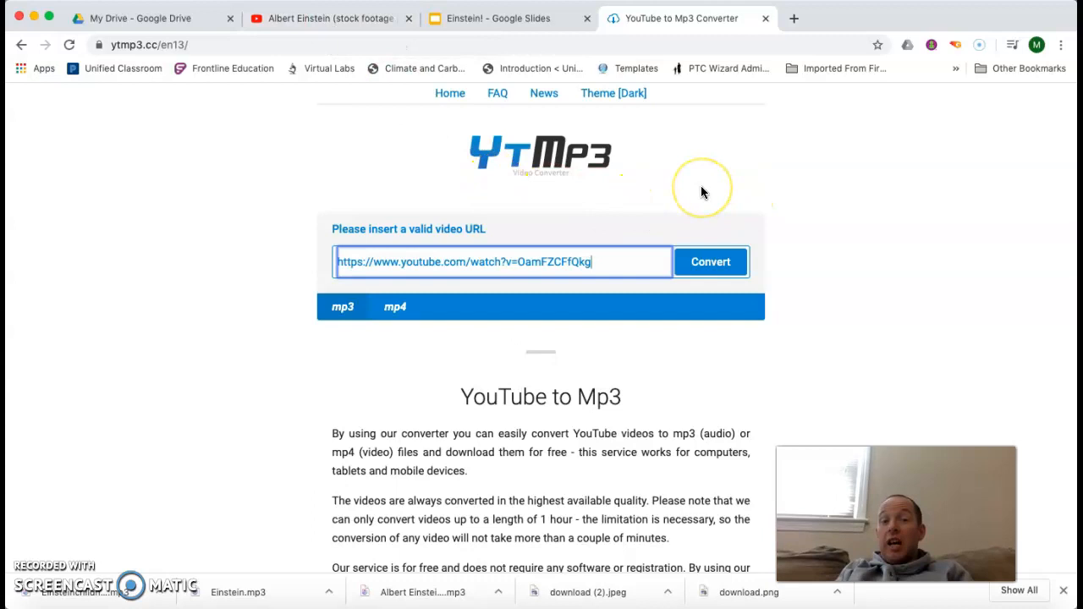
{"action": "mouse_move", "coordinate": [591, 212]}
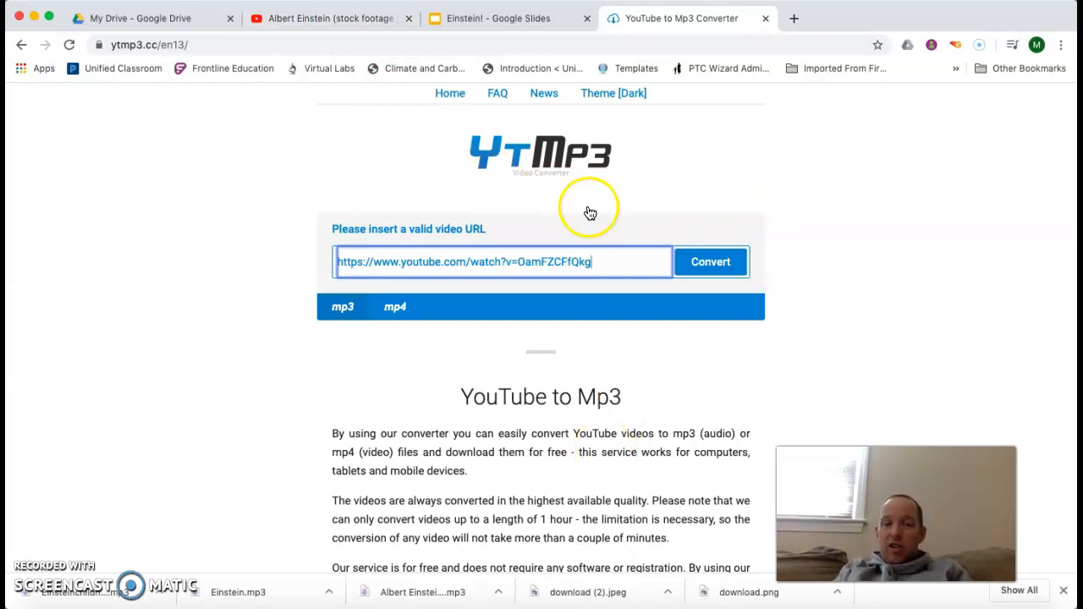
{"action": "mouse_move", "coordinate": [330, 18]}
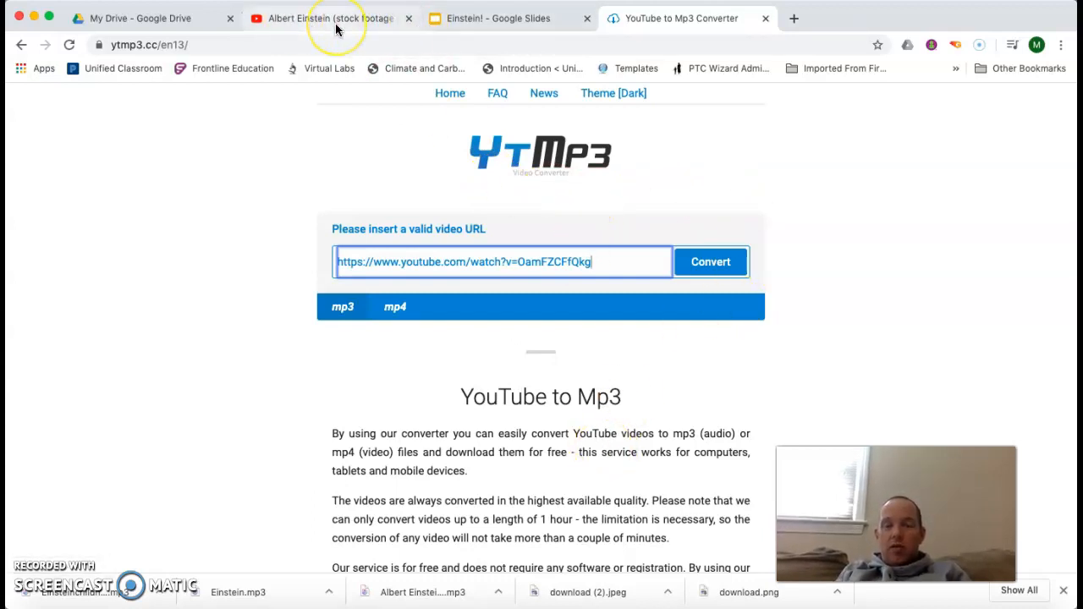
{"action": "mouse_move", "coordinate": [331, 17]}
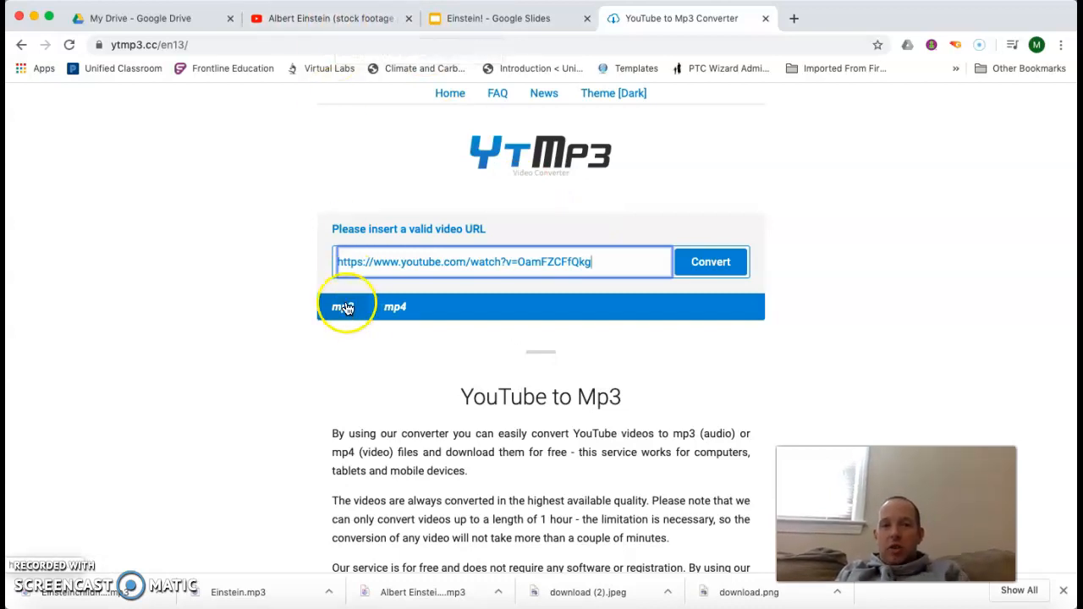
{"action": "left_click", "coordinate": [331, 18]}
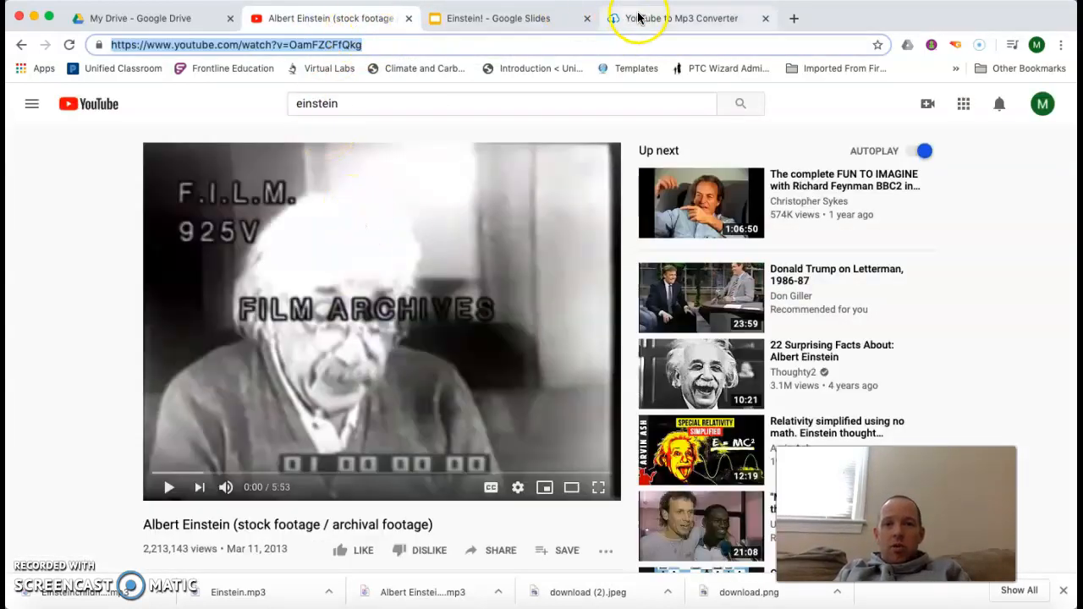
{"action": "left_click", "coordinate": [686, 17]}
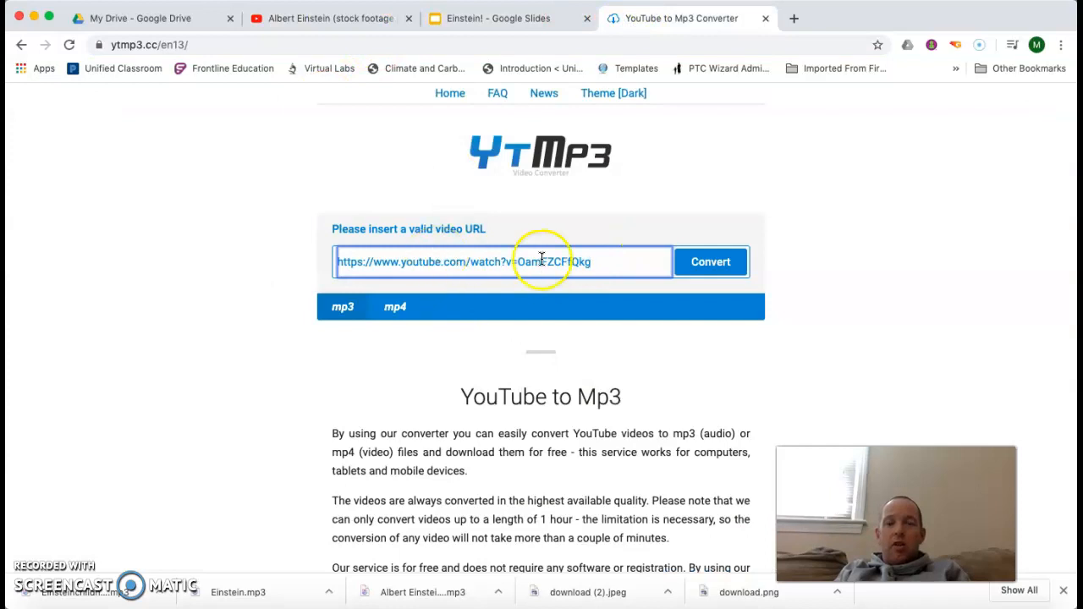
{"action": "mouse_move", "coordinate": [485, 369]}
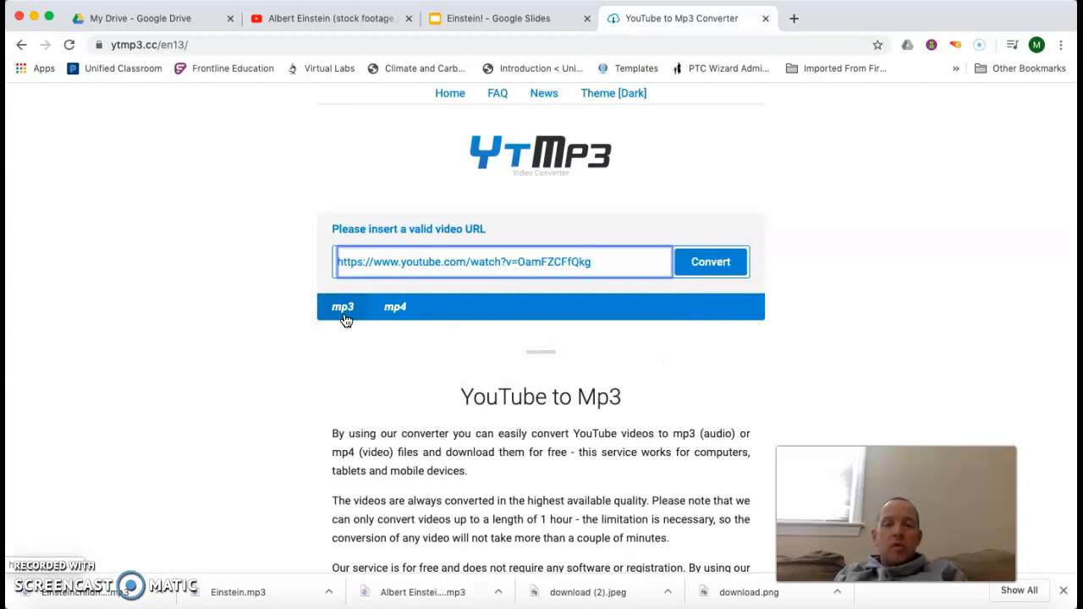
{"action": "mouse_move", "coordinate": [157, 548]}
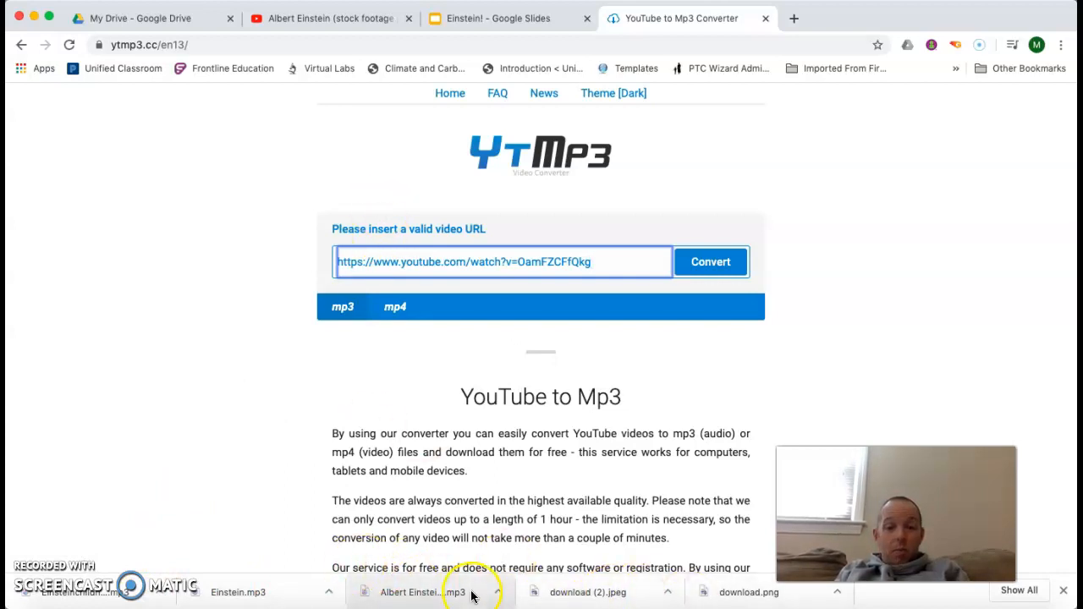
{"action": "mouse_move", "coordinate": [97, 588]}
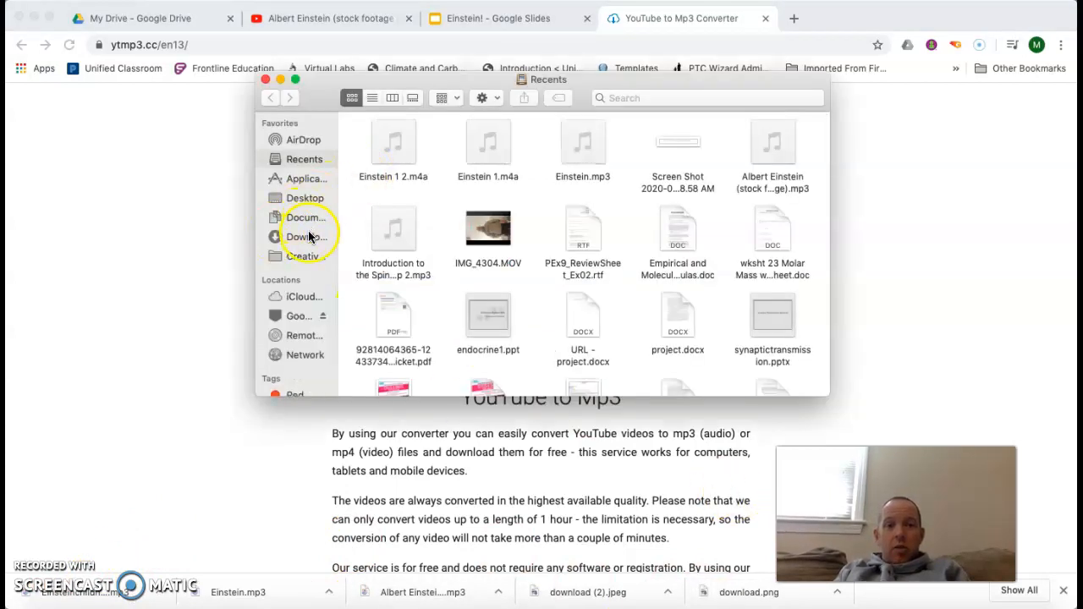
- Right-click 'Albert Einstein (stock footage archival footage).mp3' in Downloads to show Open With apps
{"action": "left_click", "coordinate": [305, 237]}
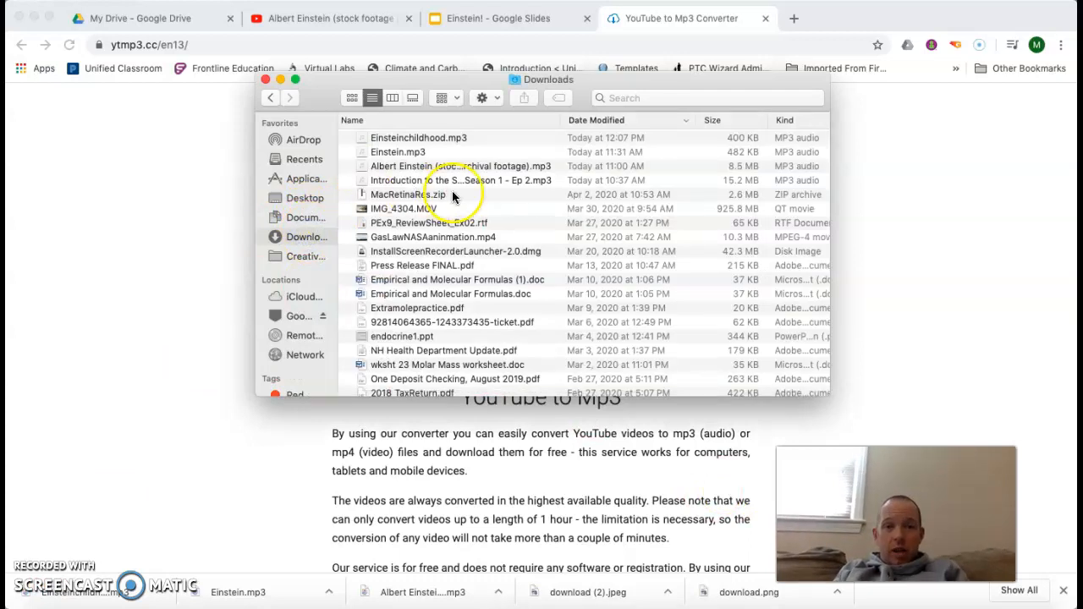
{"action": "left_click", "coordinate": [461, 166]}
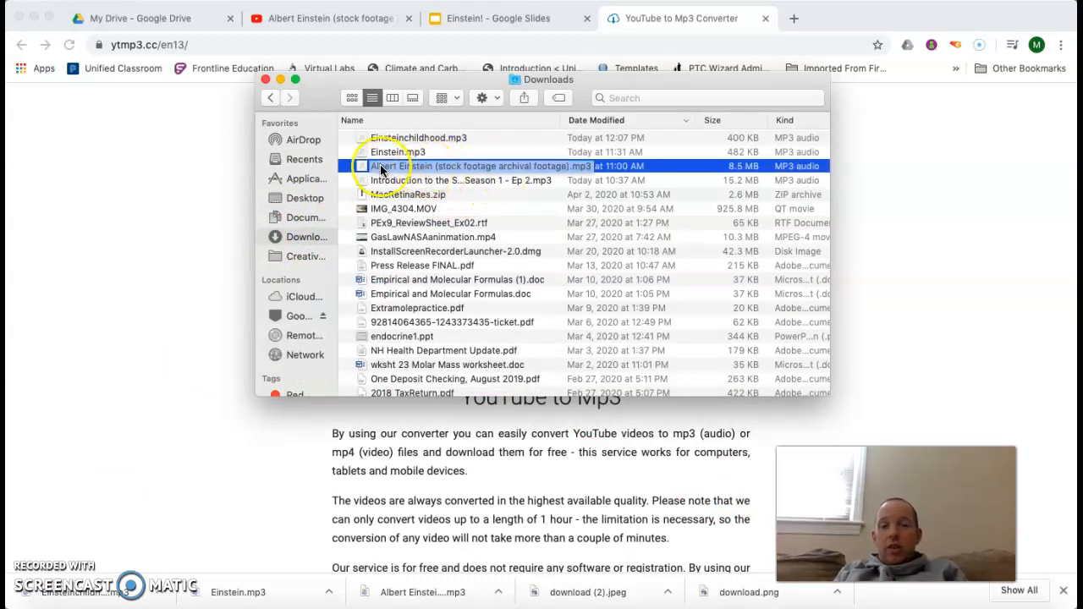
{"action": "mouse_move", "coordinate": [415, 174]}
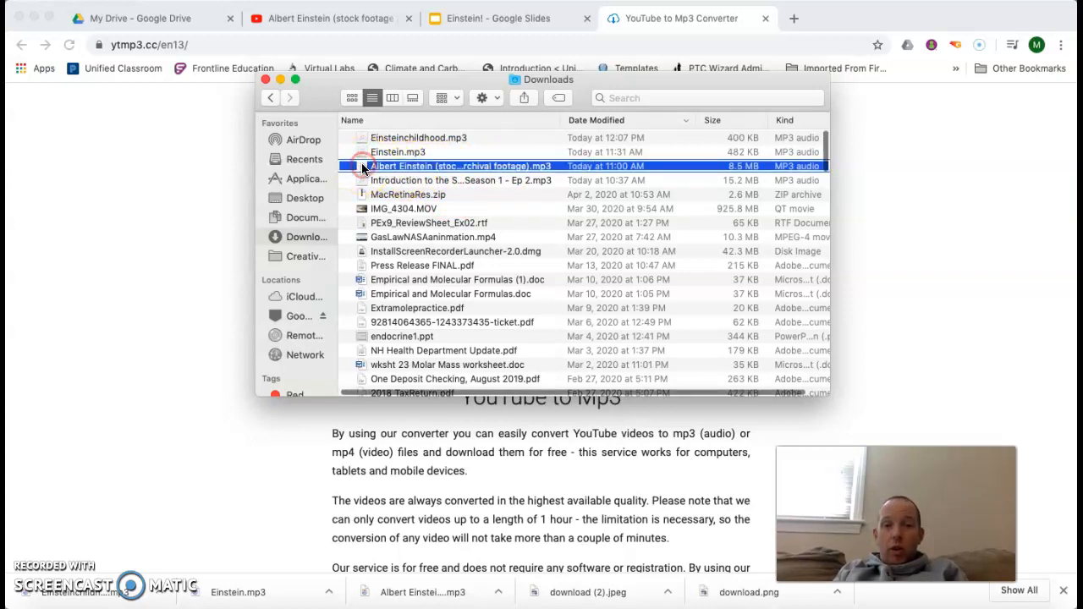
{"action": "right_click", "coordinate": [462, 166]}
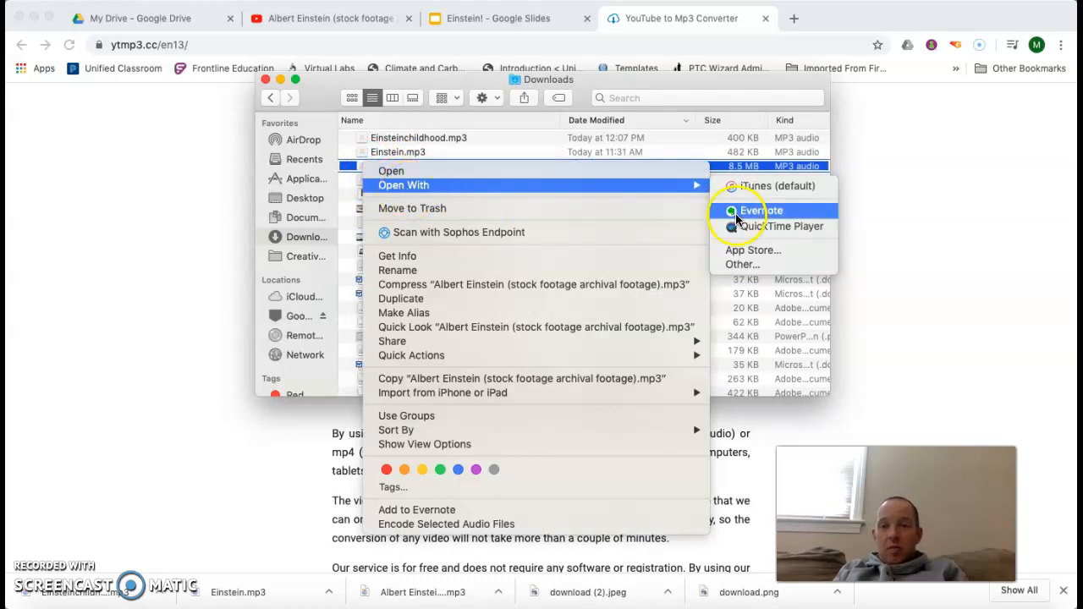
{"action": "mouse_move", "coordinate": [779, 226]}
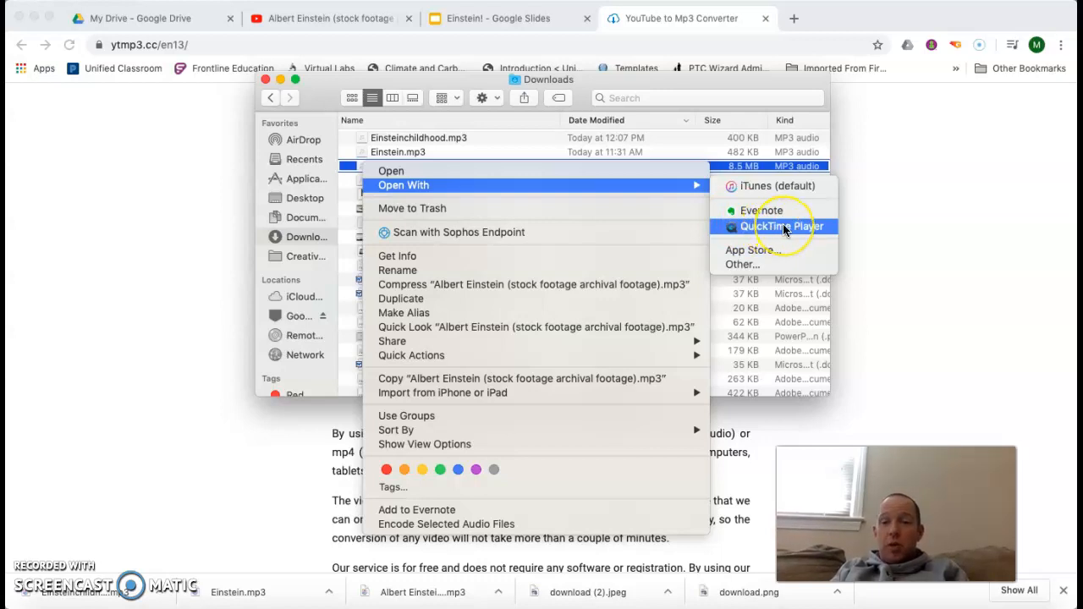
- Open the Albert Einstein mp3 in QuickTime Player
{"action": "left_click", "coordinate": [783, 226]}
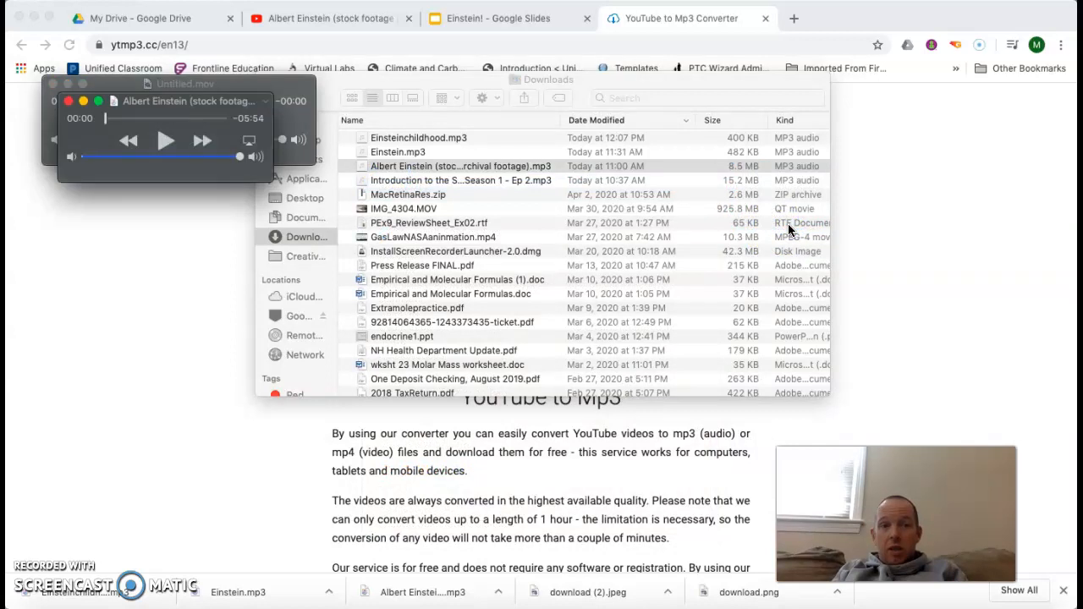
{"action": "mouse_move", "coordinate": [110, 118]}
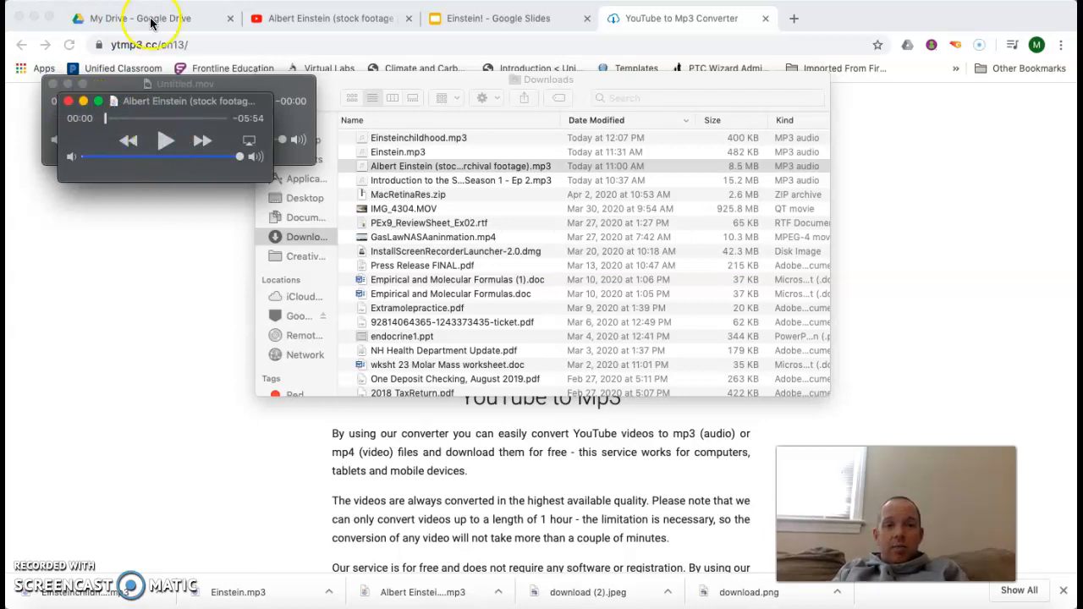
{"action": "mouse_move", "coordinate": [107, 124]}
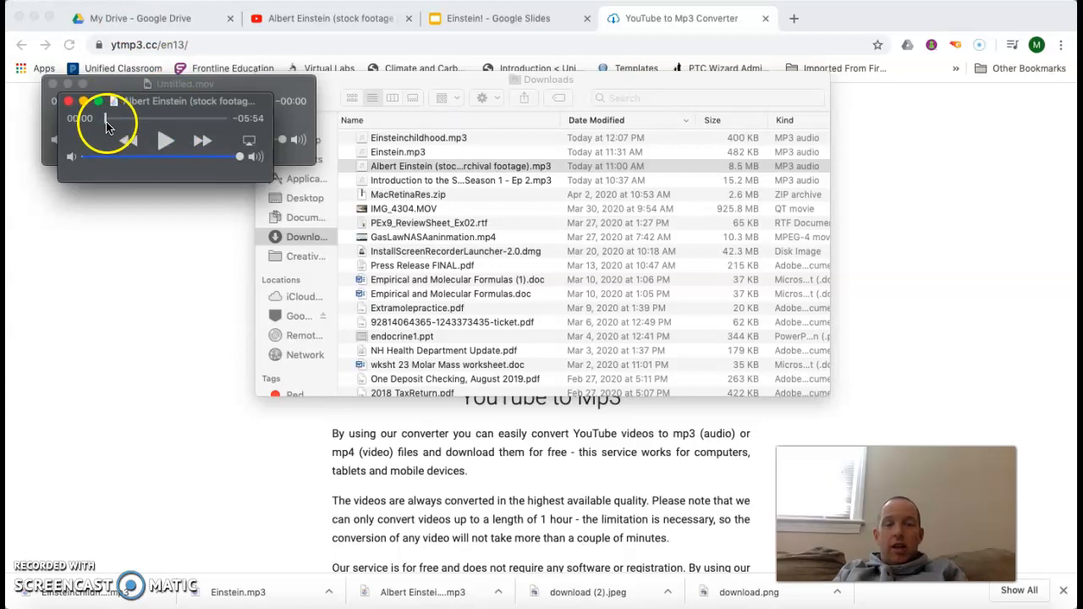
{"action": "mouse_move", "coordinate": [148, 113]}
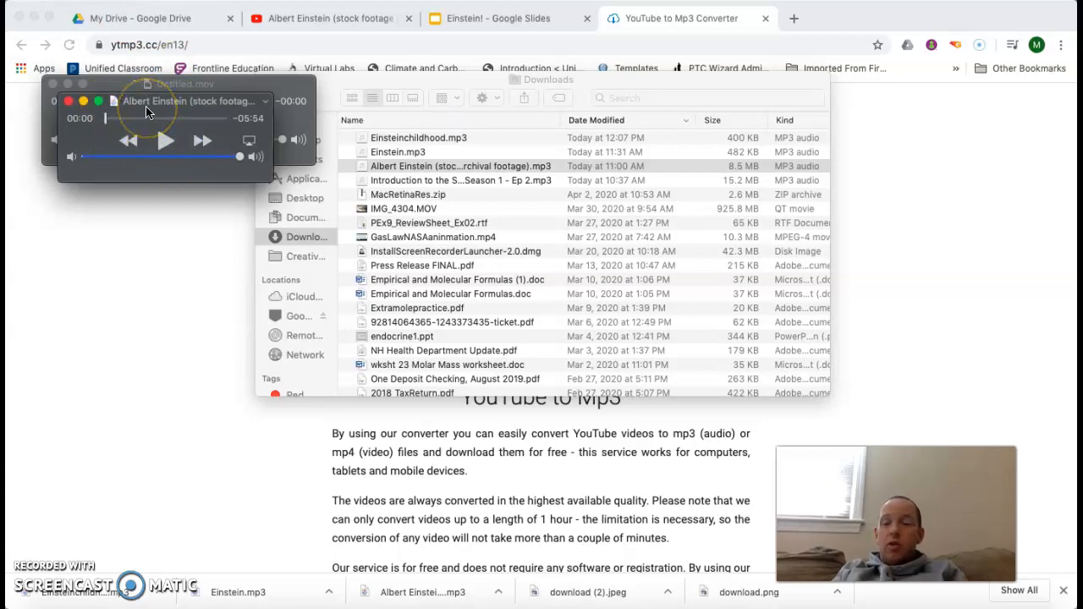
{"action": "mouse_move", "coordinate": [210, 97]}
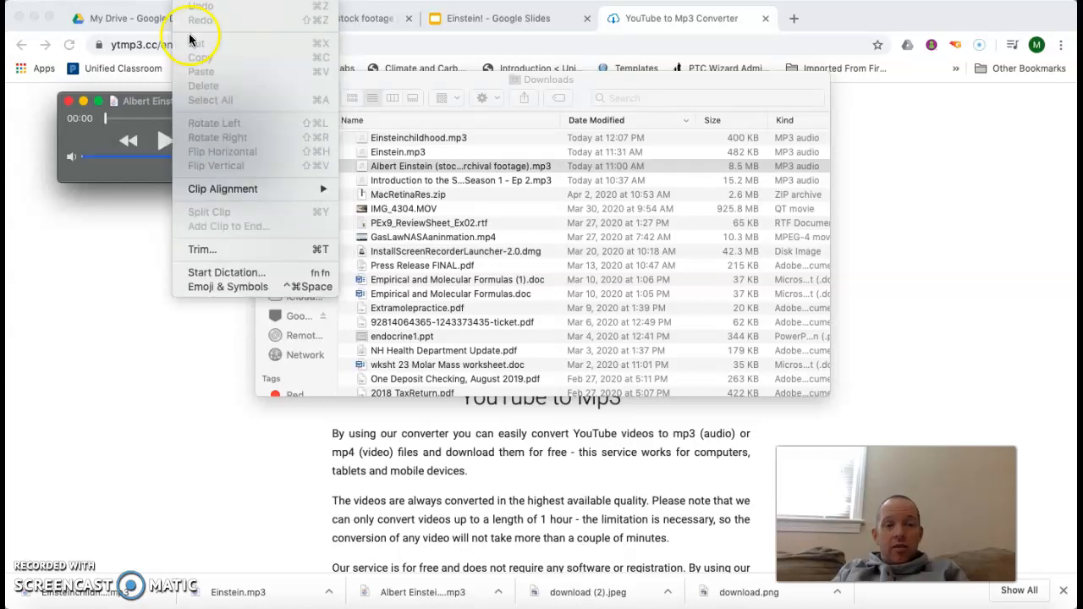
{"action": "mouse_move", "coordinate": [201, 249]}
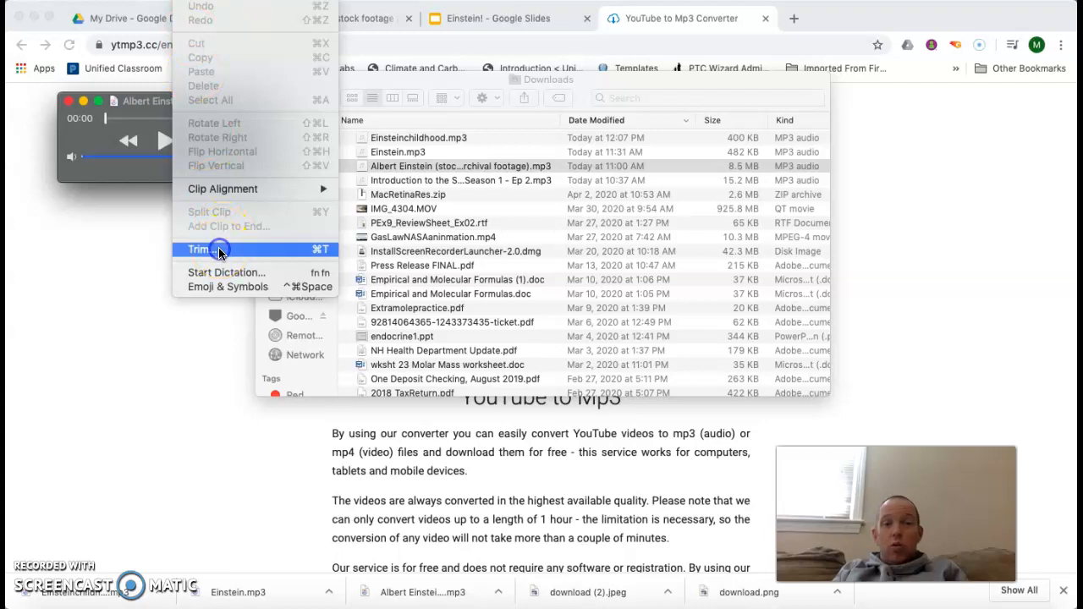
- Trim the Einstein audio down to its opening portion and preview it
{"action": "left_click", "coordinate": [198, 249]}
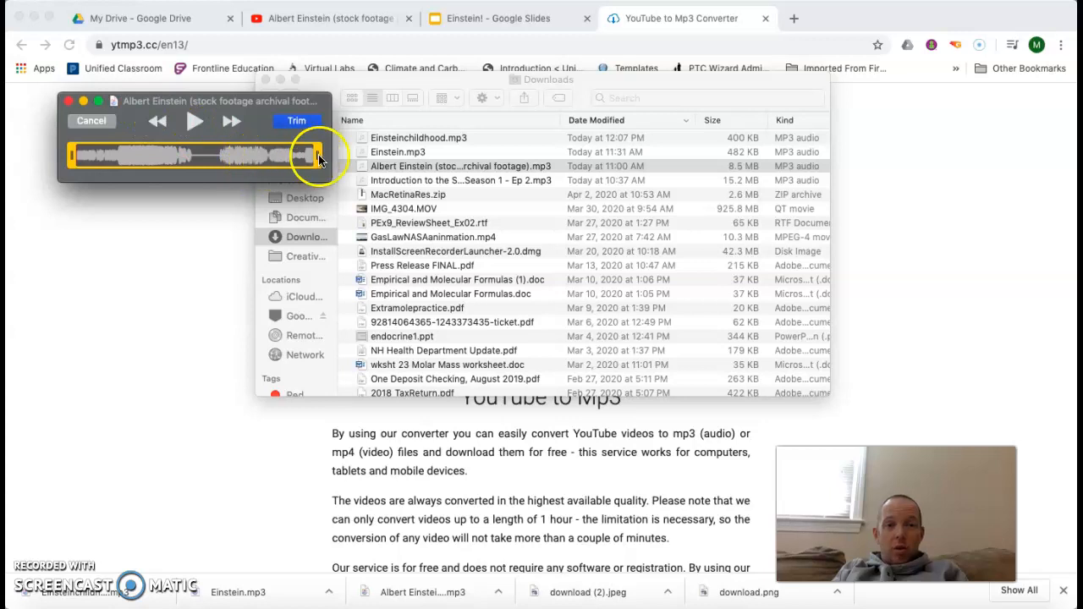
{"action": "left_click_drag", "start_coordinate": [318, 156], "coordinate": [123, 165]}
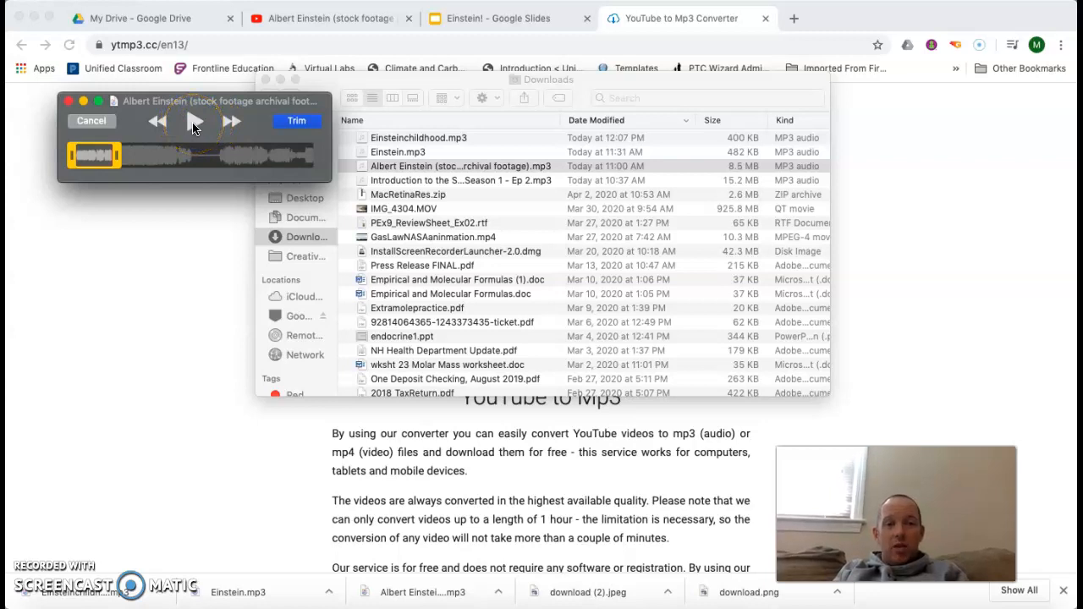
{"action": "left_click", "coordinate": [194, 121]}
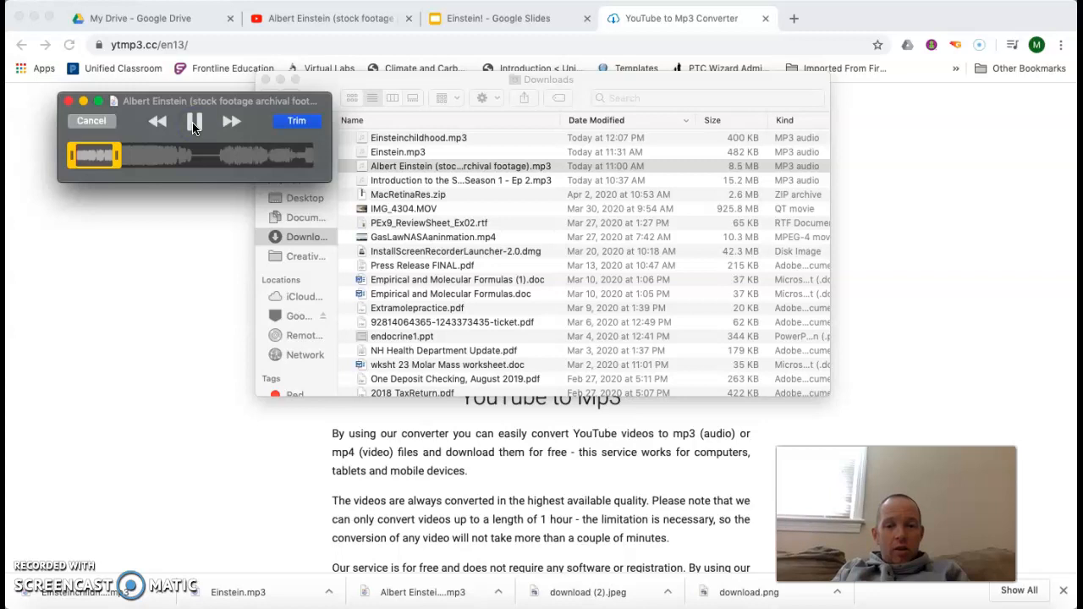
{"action": "left_click", "coordinate": [194, 121]}
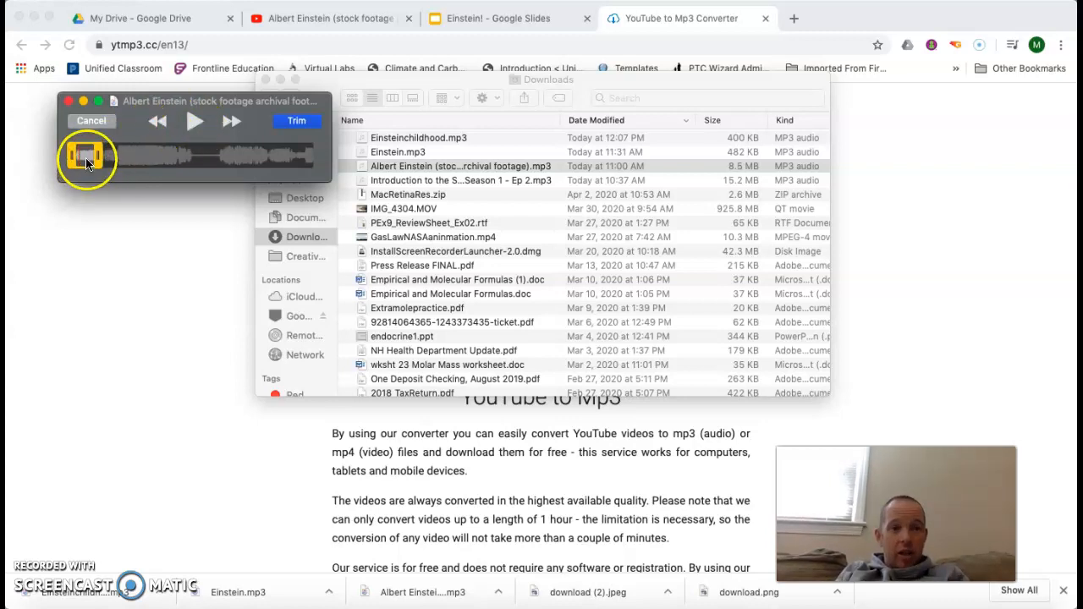
- Fine-tune the clip's end point with previews, then apply the trim
{"action": "left_click", "coordinate": [195, 121]}
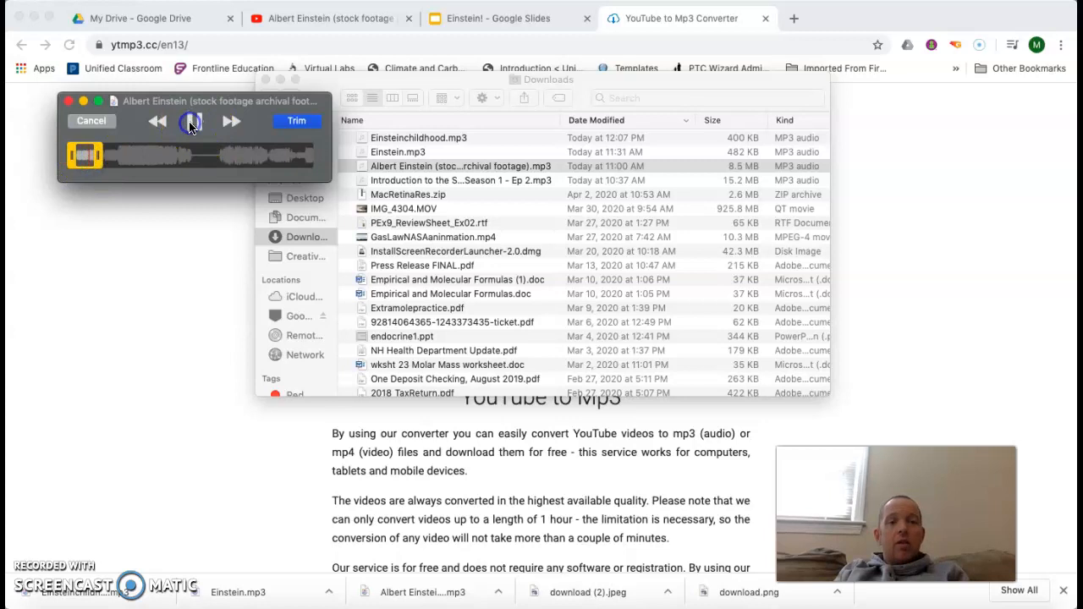
{"action": "left_click", "coordinate": [191, 121]}
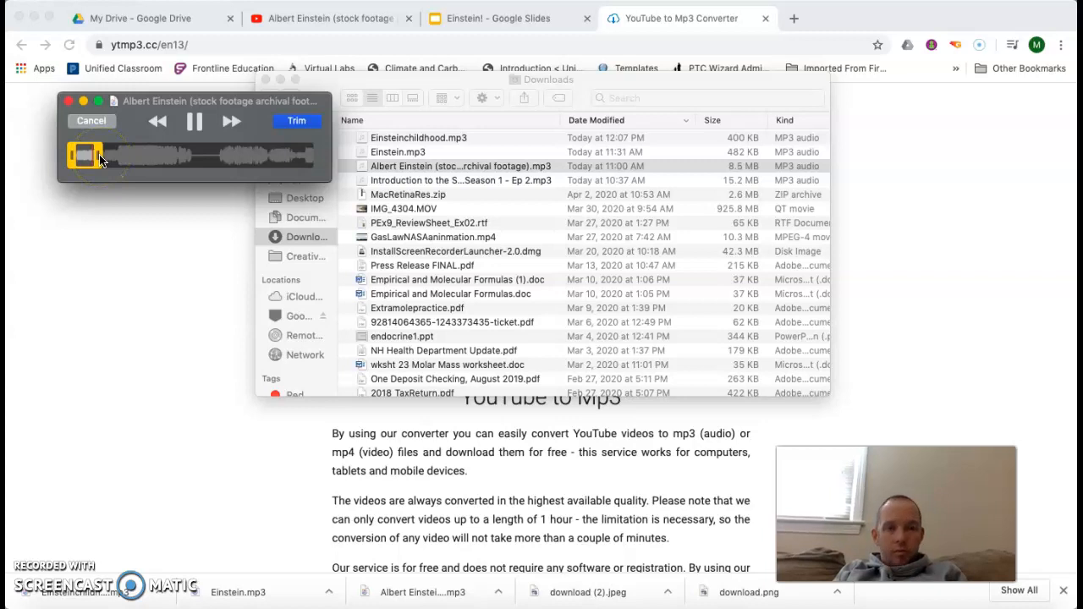
{"action": "left_click", "coordinate": [194, 121]}
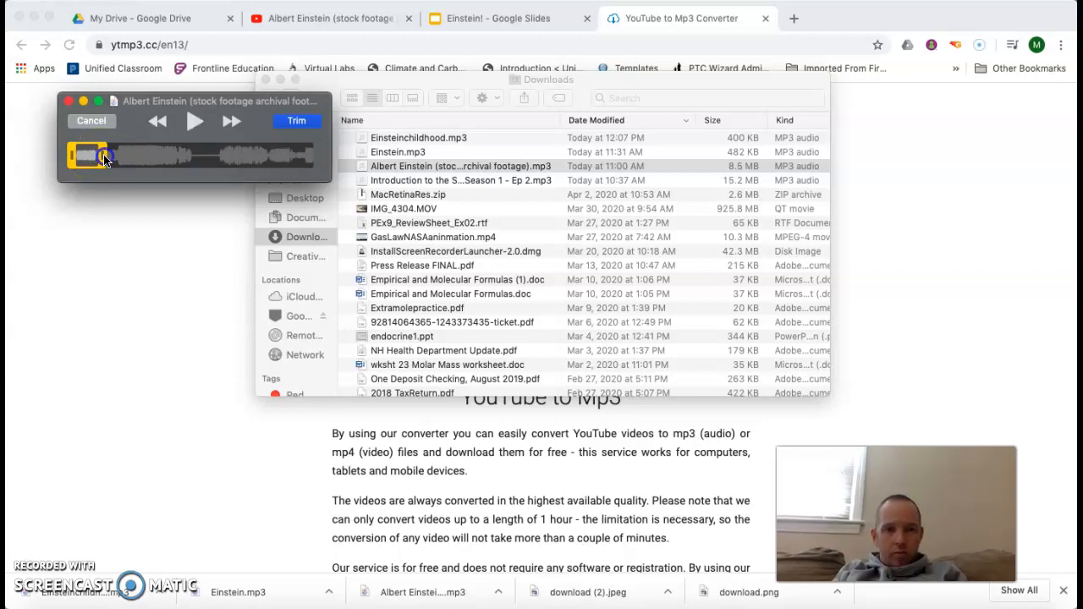
{"action": "left_click", "coordinate": [194, 121]}
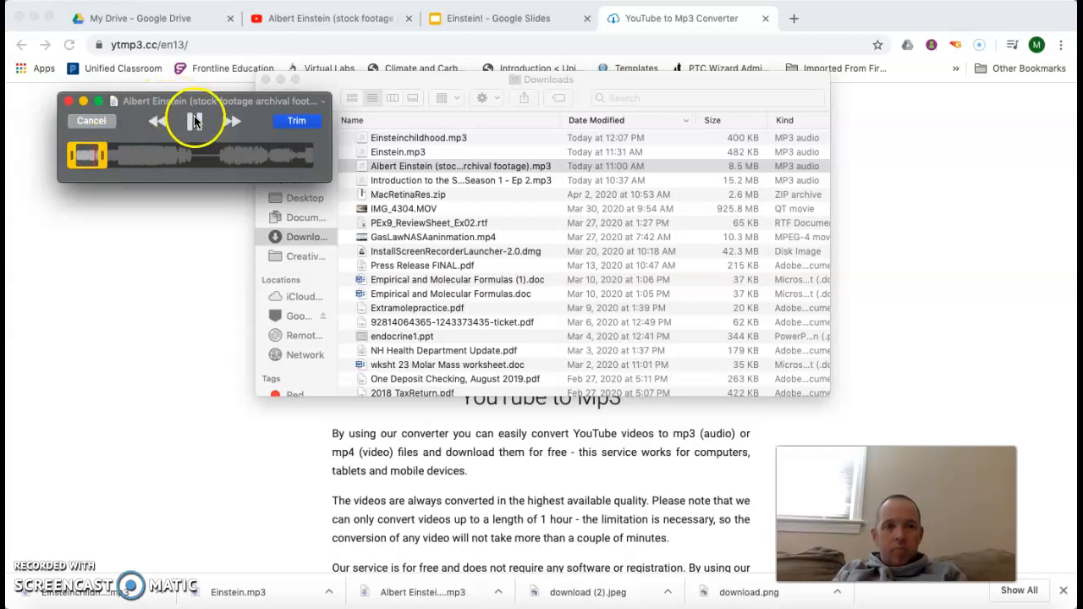
{"action": "left_click", "coordinate": [196, 121]}
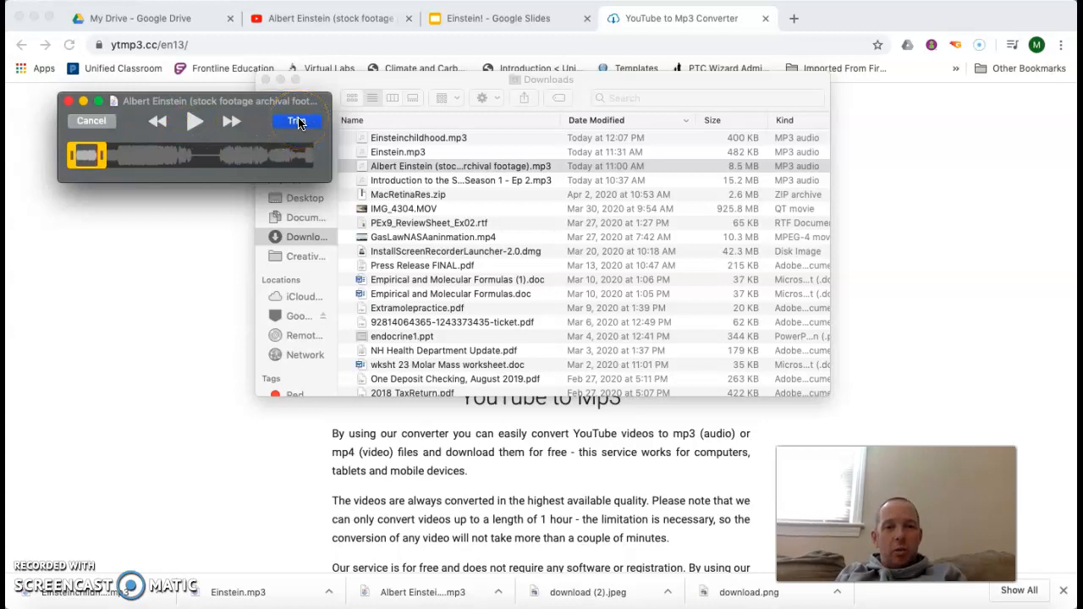
{"action": "left_click", "coordinate": [297, 121]}
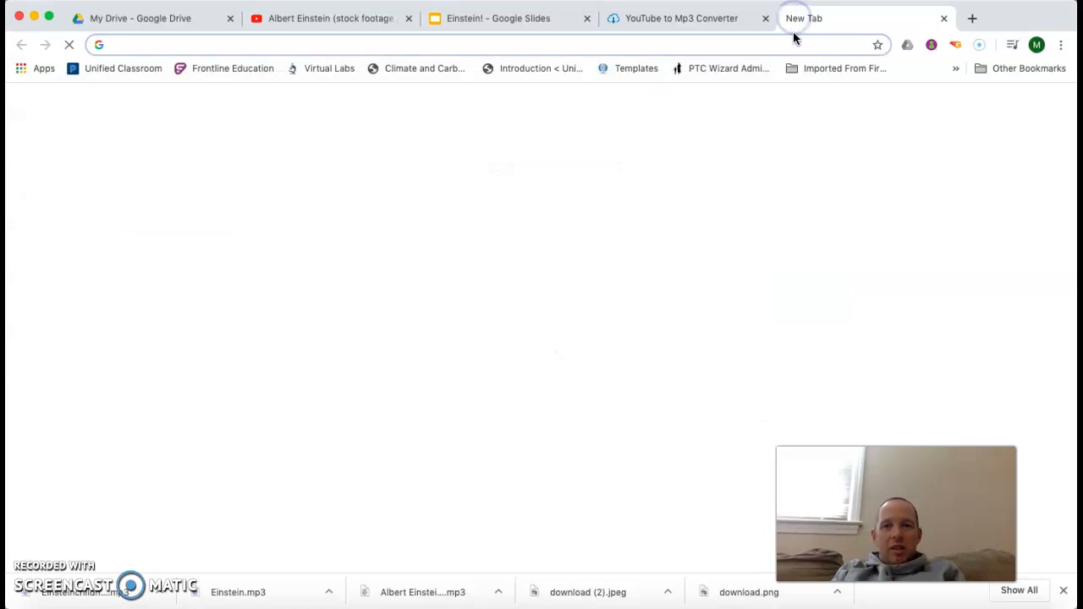
- Load zamzar.com in a new tab, then return to the Einstein slide deck
{"action": "type", "text": "zamzar.com"}
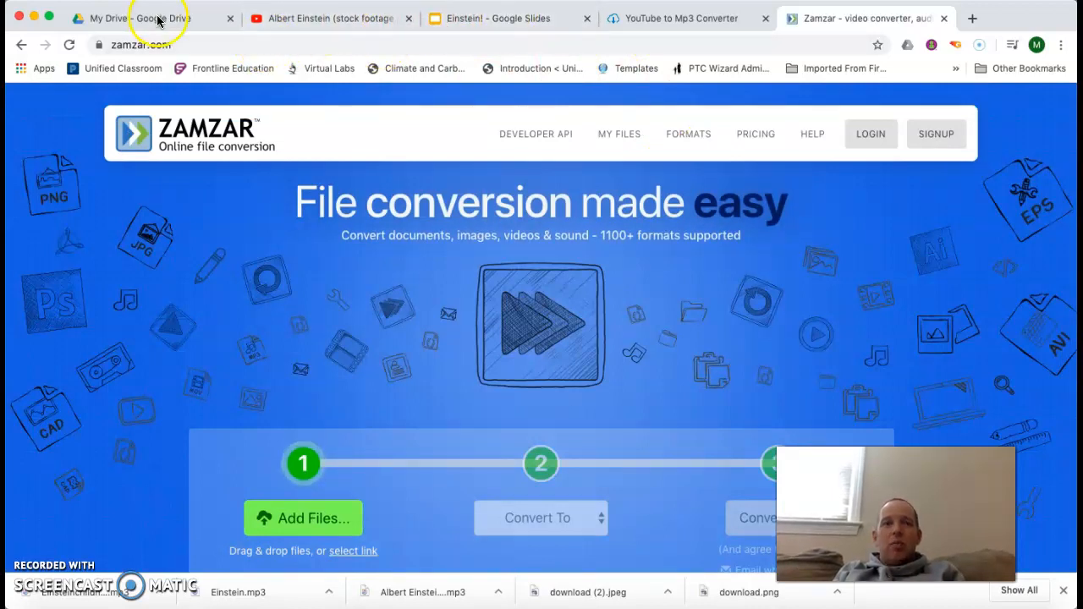
{"action": "left_click", "coordinate": [487, 17]}
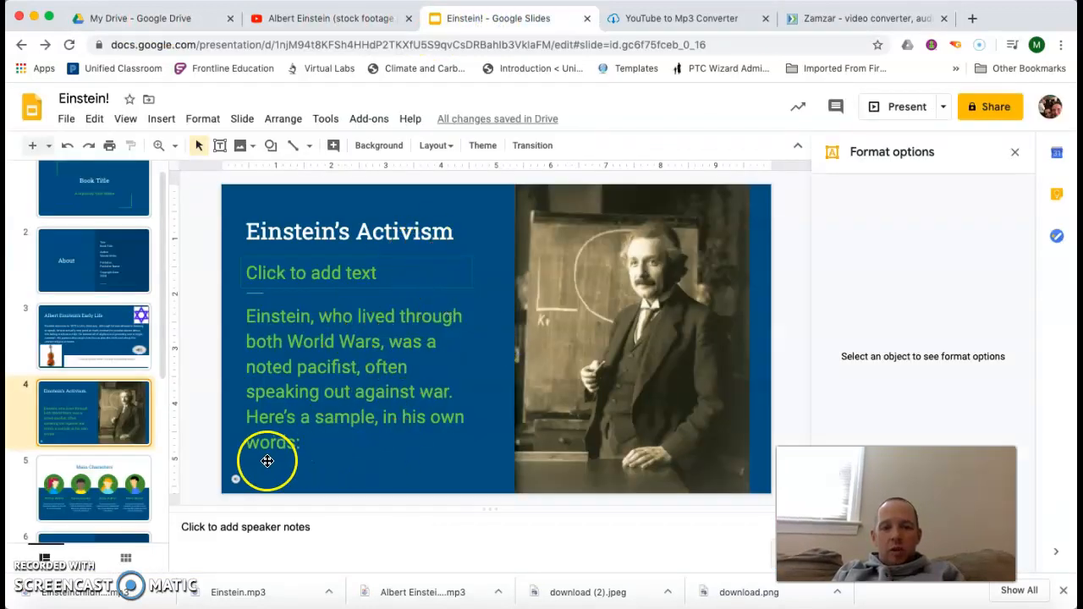
{"action": "mouse_move", "coordinate": [161, 119]}
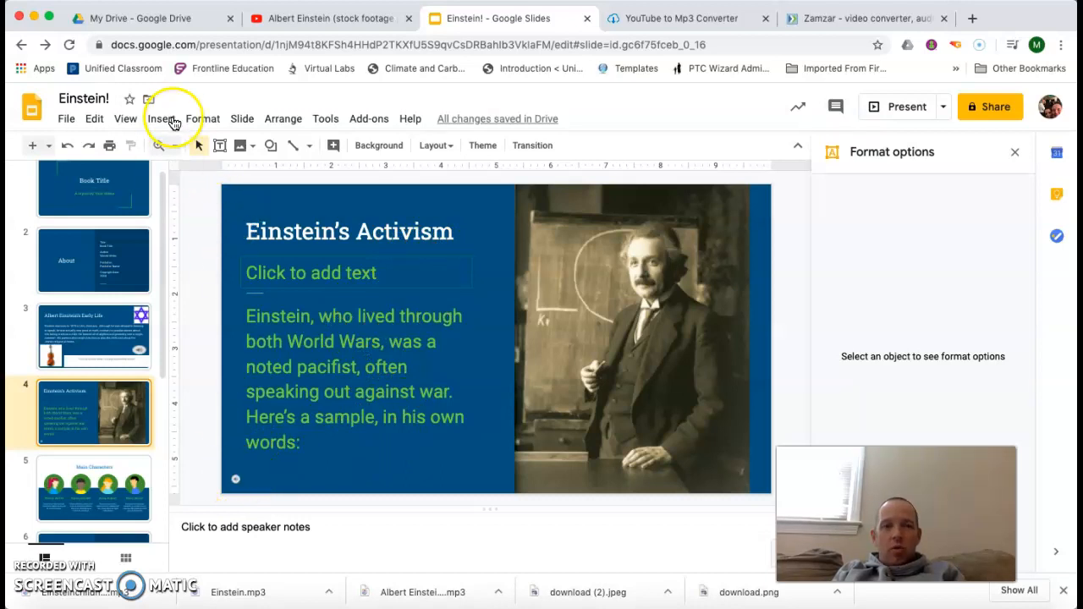
- Insert Einstein.mp3 from My Drive as audio on the Einstein's Activism slide
{"action": "left_click", "coordinate": [161, 118]}
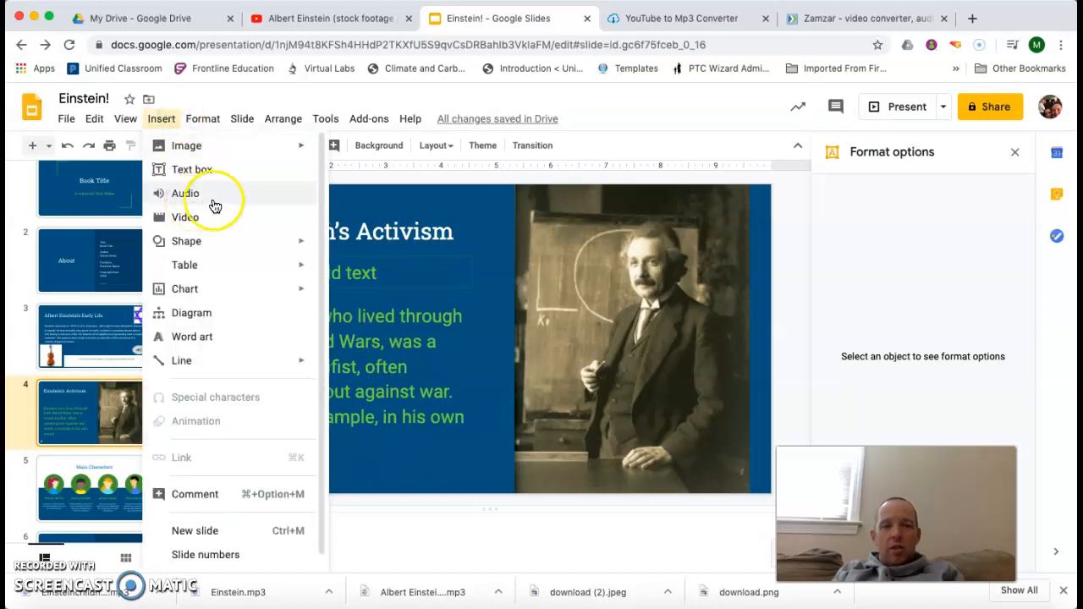
{"action": "left_click", "coordinate": [186, 193]}
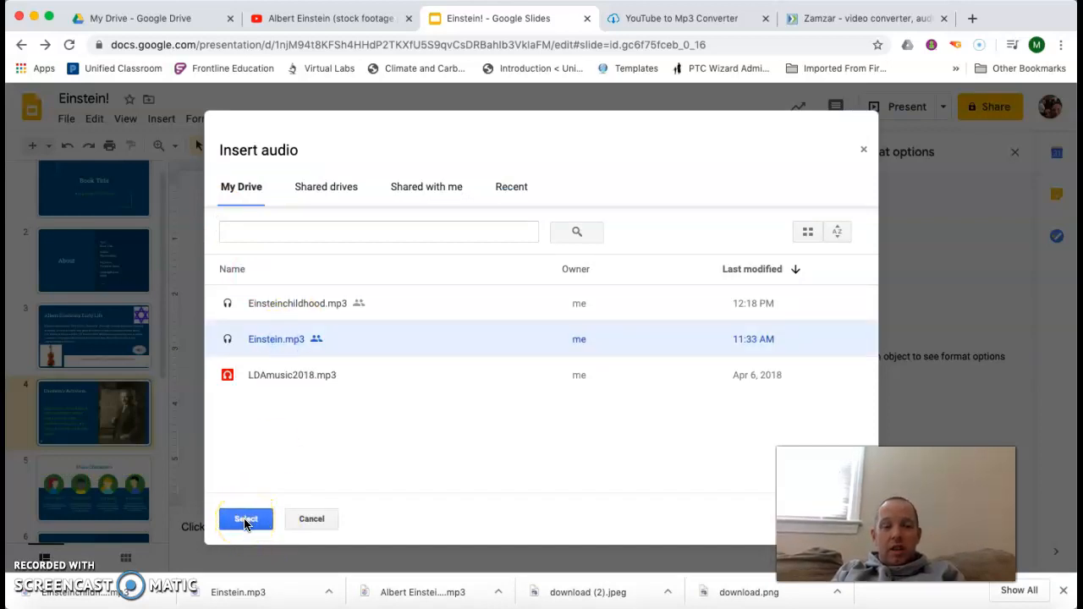
{"action": "left_click", "coordinate": [245, 519]}
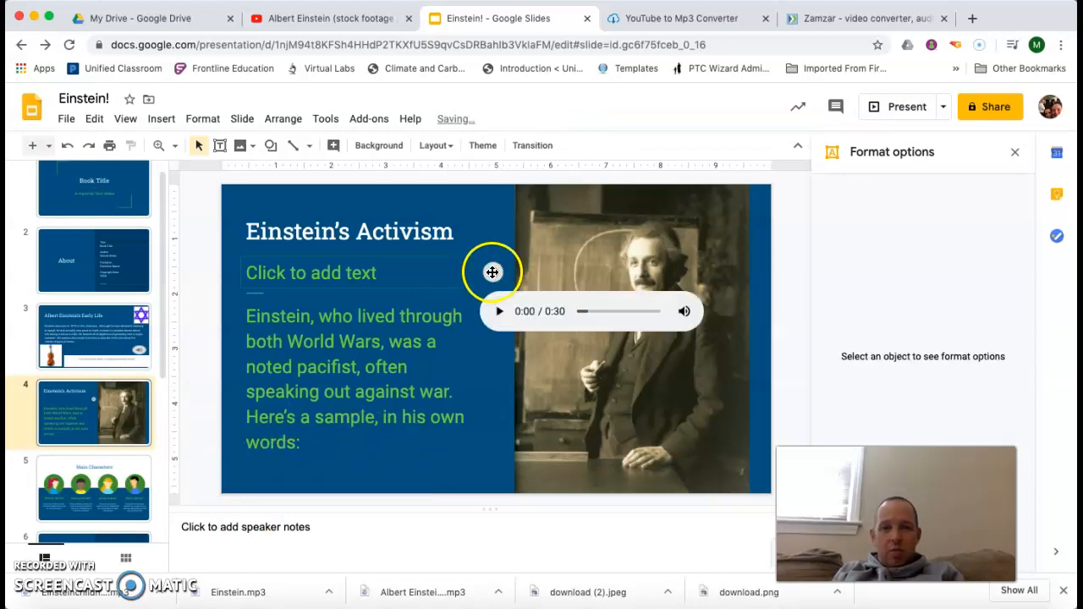
- Move the audio icon beneath the 'in his own words' paragraph and test-play the clip
{"action": "left_click", "coordinate": [493, 271]}
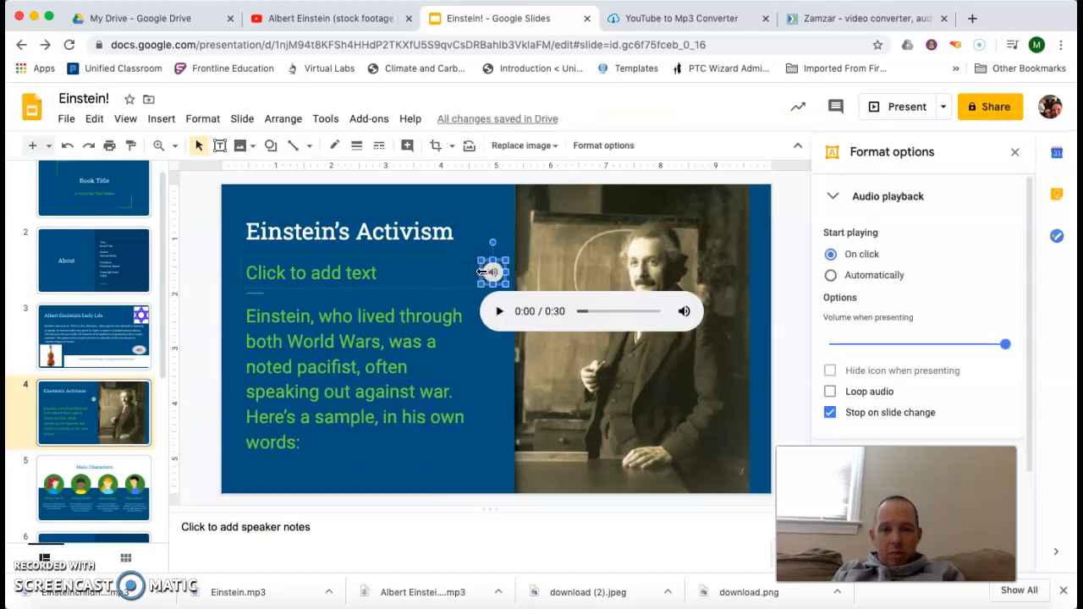
{"action": "left_click", "coordinate": [396, 452]}
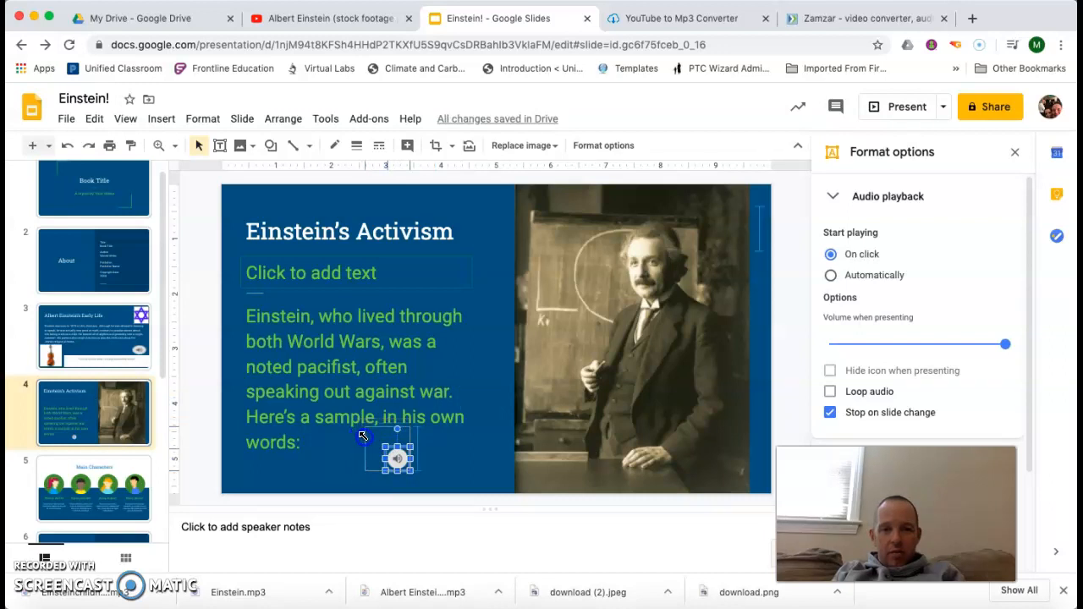
{"action": "left_click", "coordinate": [354, 378]}
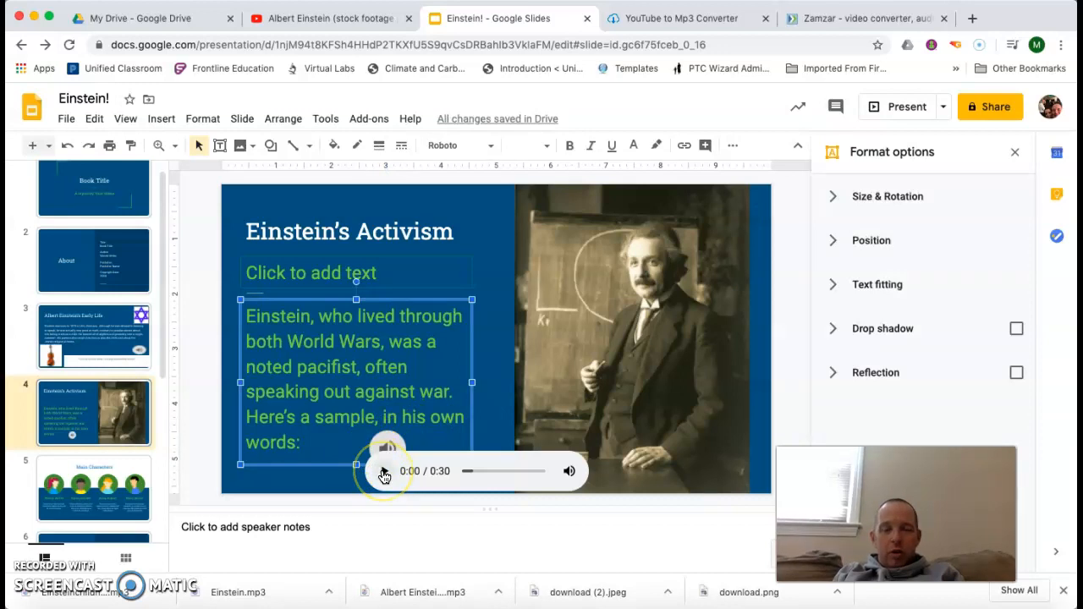
{"action": "left_click", "coordinate": [385, 471]}
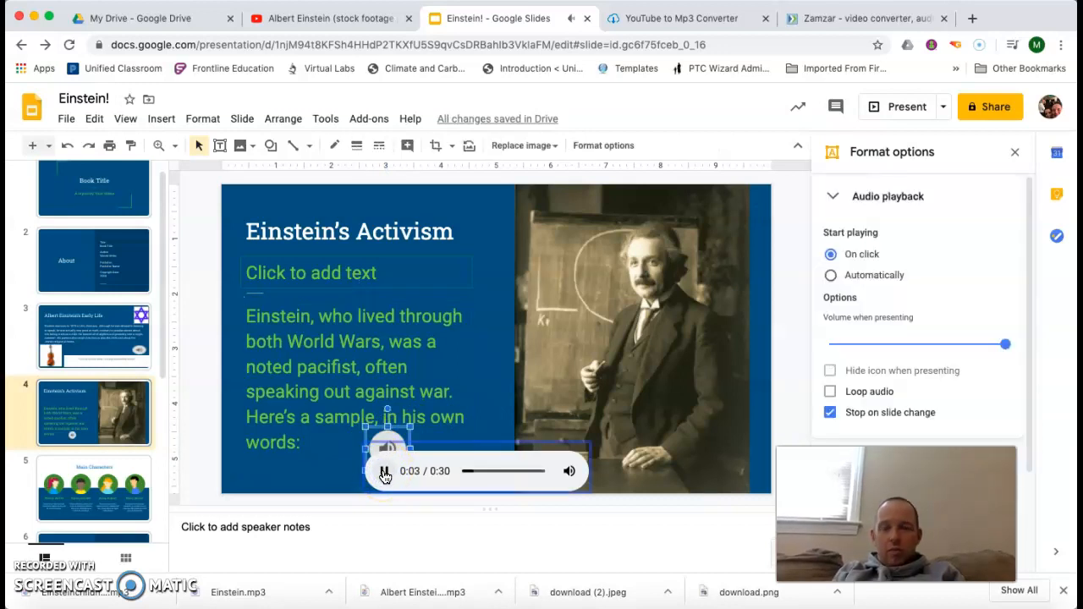
{"action": "left_click", "coordinate": [485, 330]}
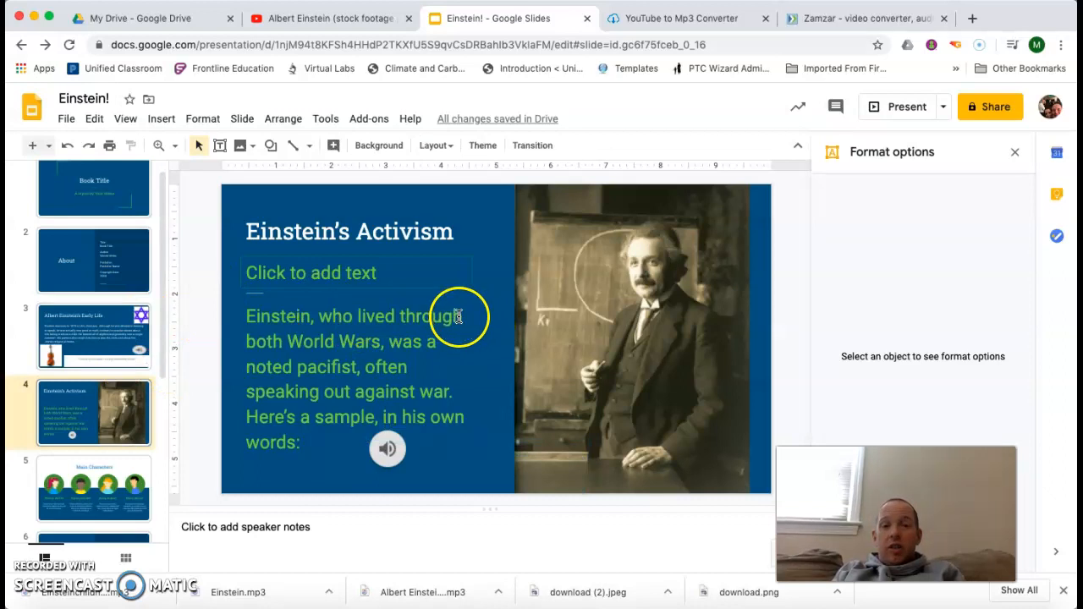
{"action": "mouse_move", "coordinate": [250, 118]}
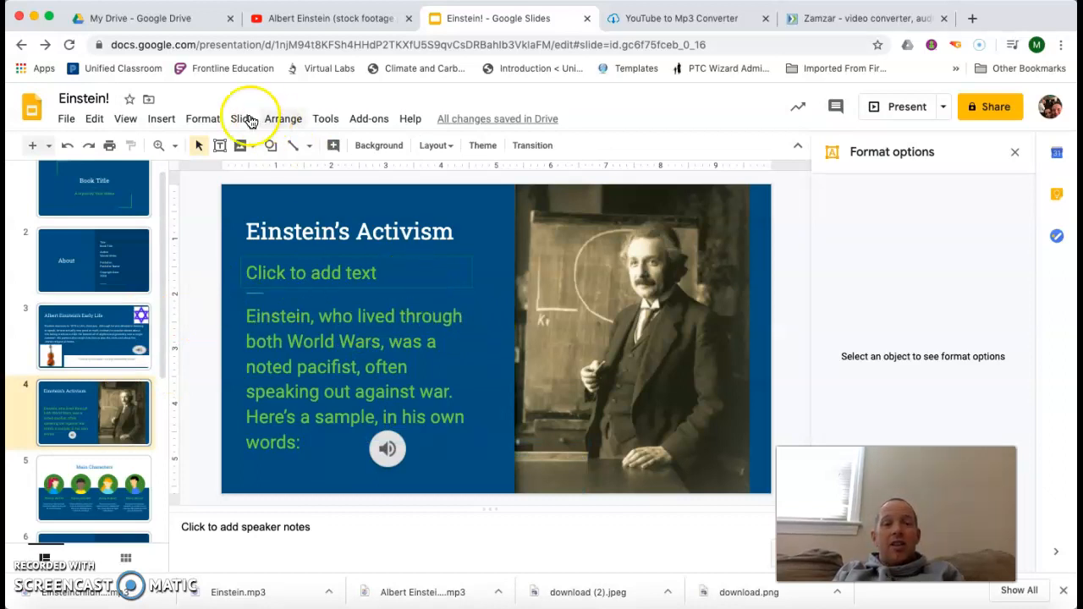
{"action": "mouse_move", "coordinate": [160, 119]}
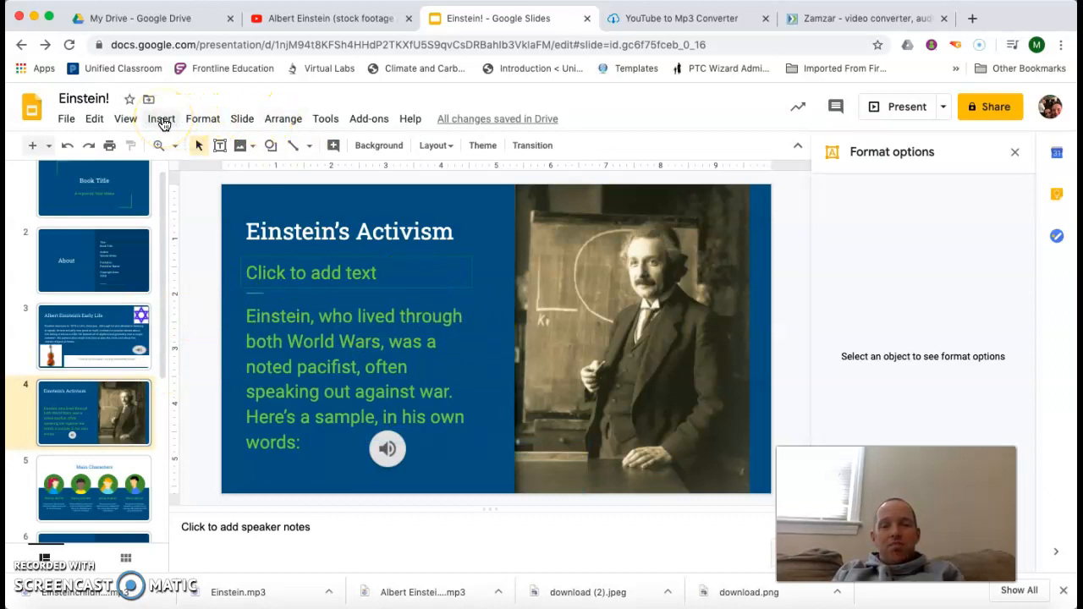
{"action": "mouse_move", "coordinate": [673, 17]}
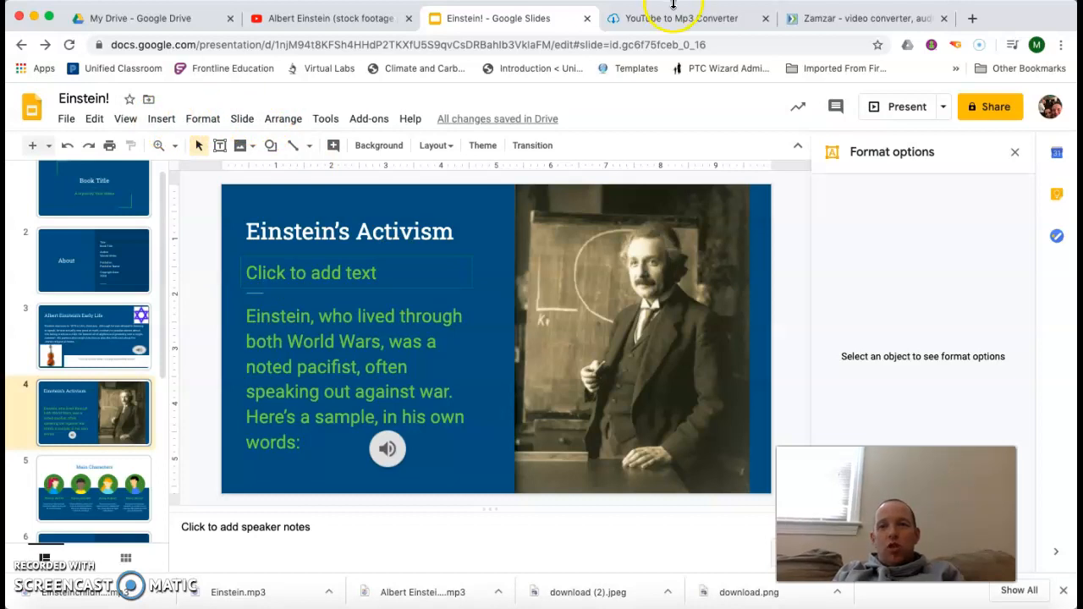
{"action": "mouse_move", "coordinate": [372, 9]}
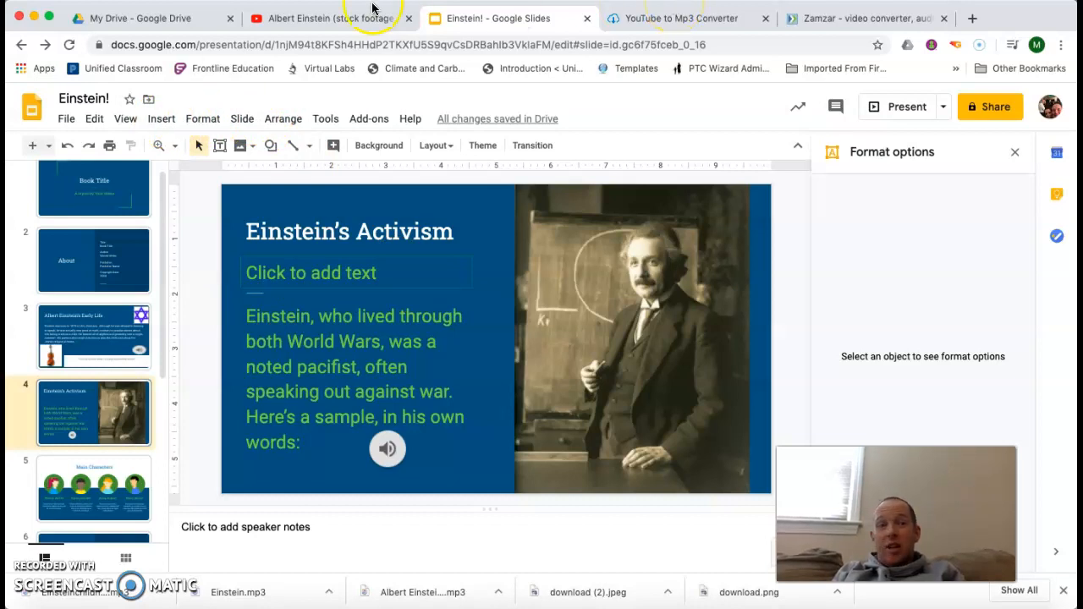